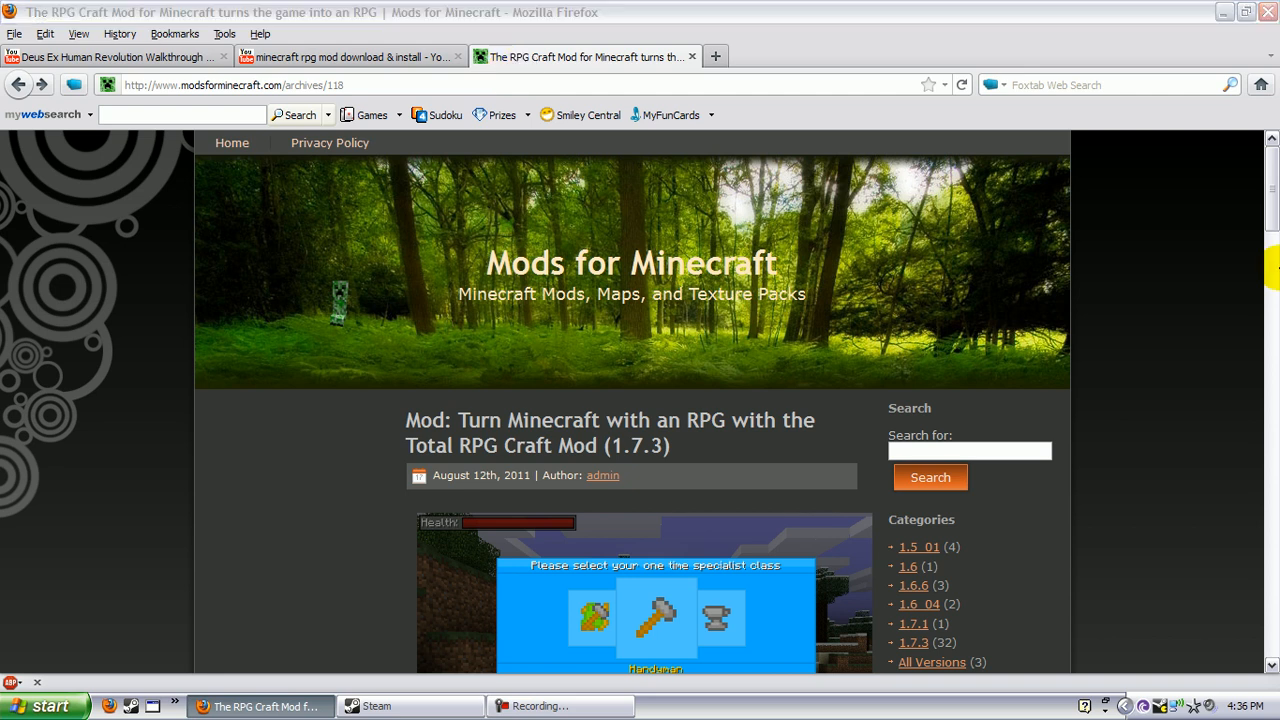
# Scroll through the article and follow the 'Total RPG Craft Mod for 1.7.3' download link to MediaFire.
pyautogui.scroll(-3)
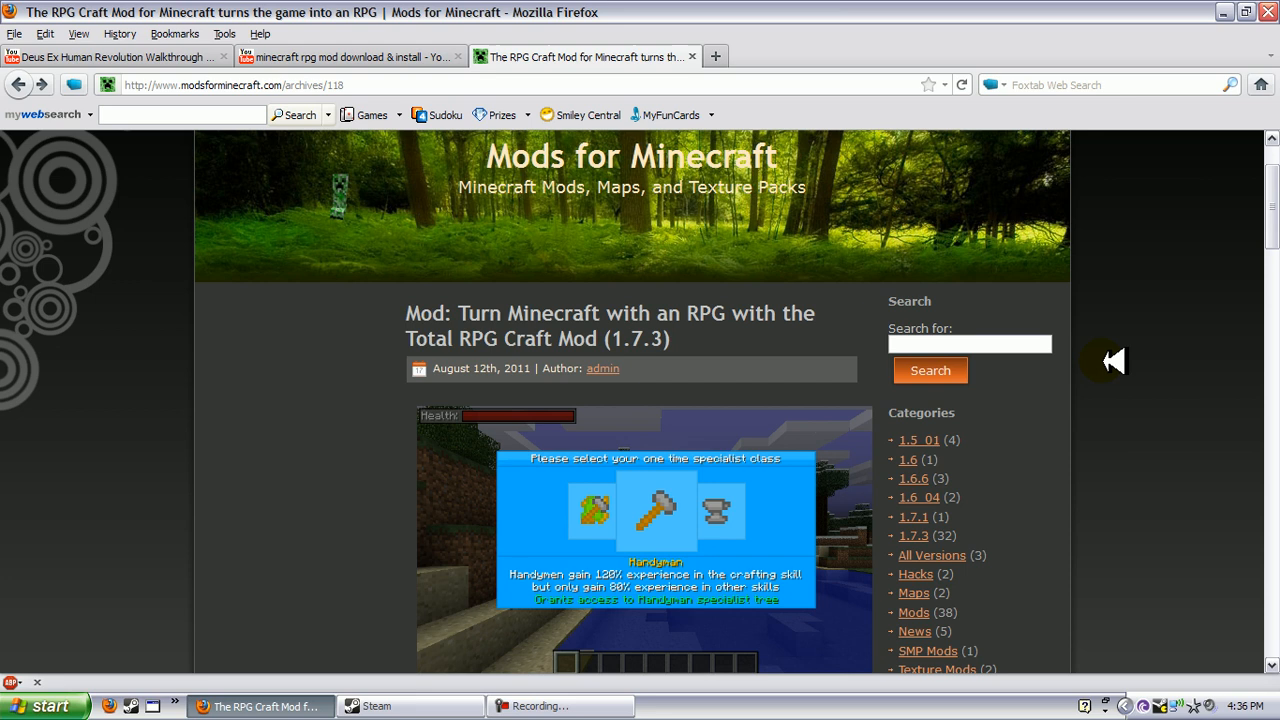
pyautogui.scroll(-3)
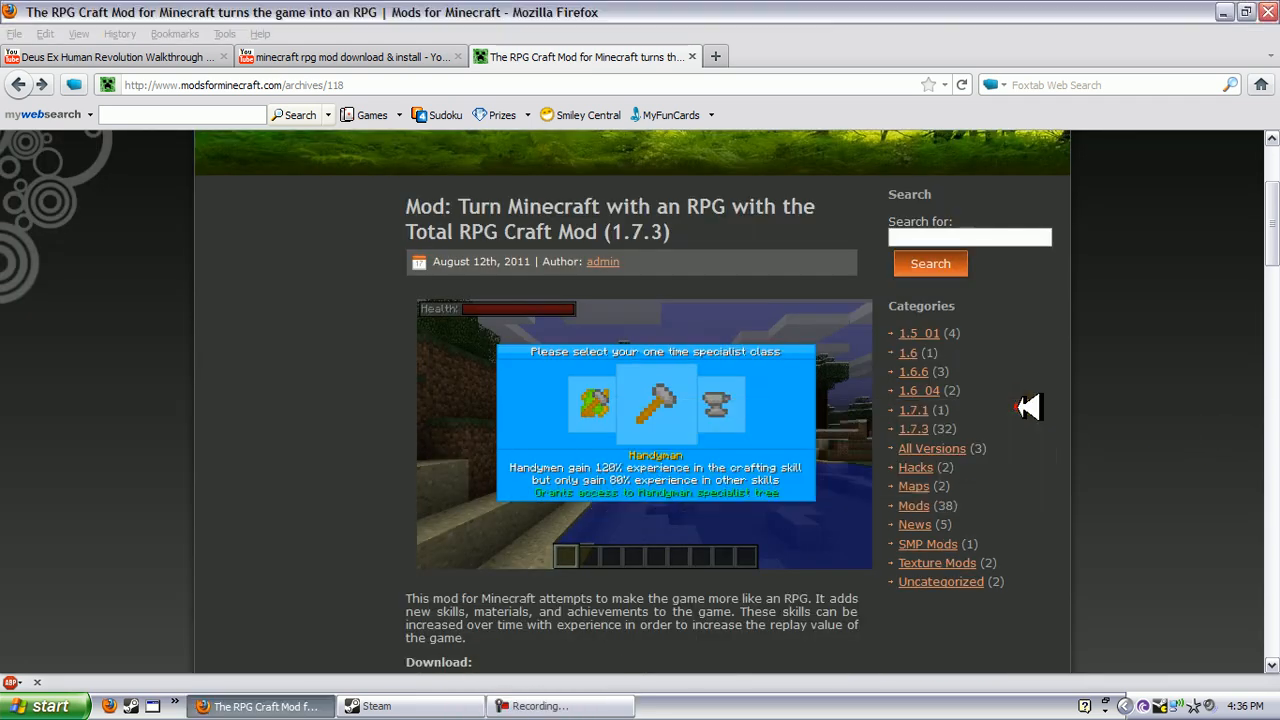
pyautogui.scroll(-3)
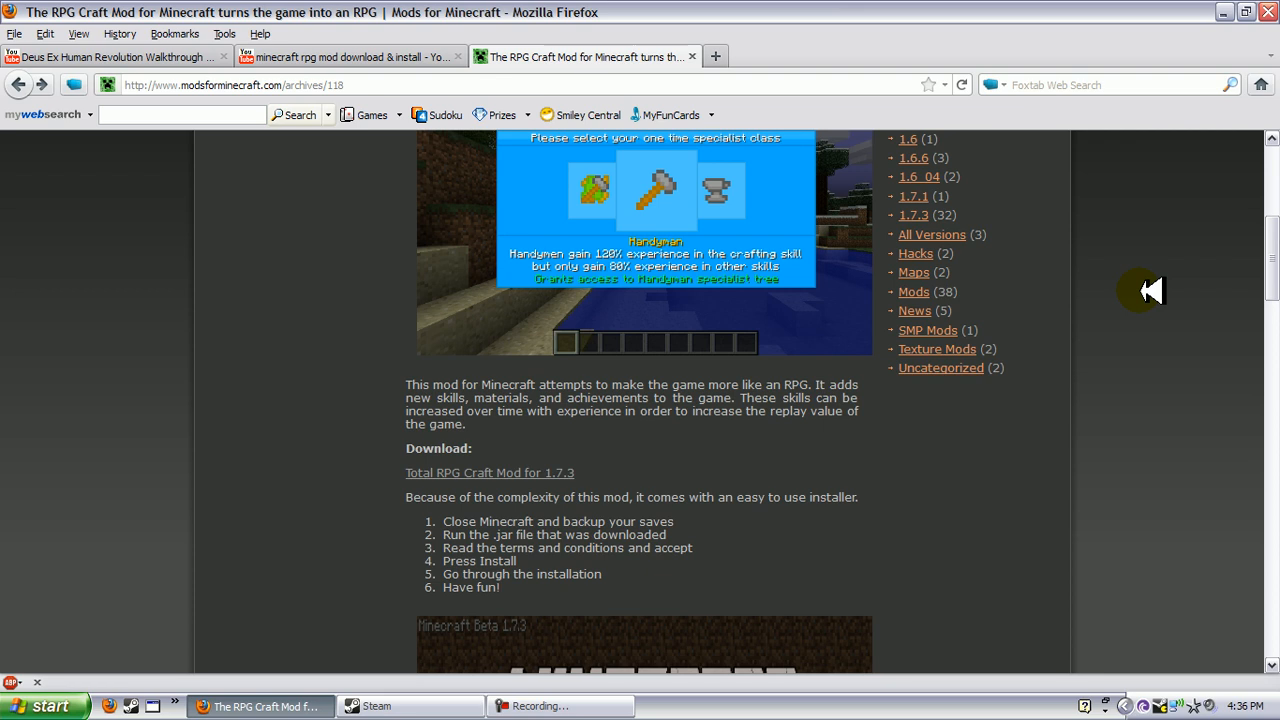
pyautogui.moveTo(650, 468)
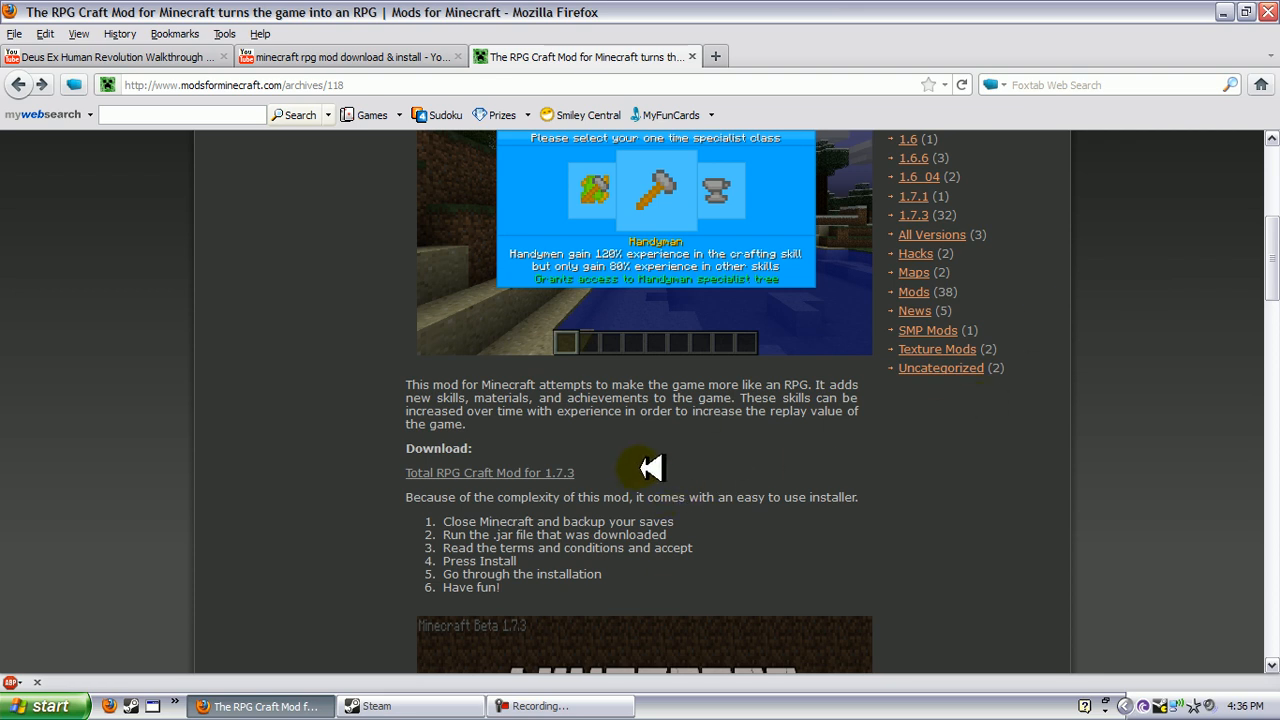
pyautogui.moveTo(658, 496)
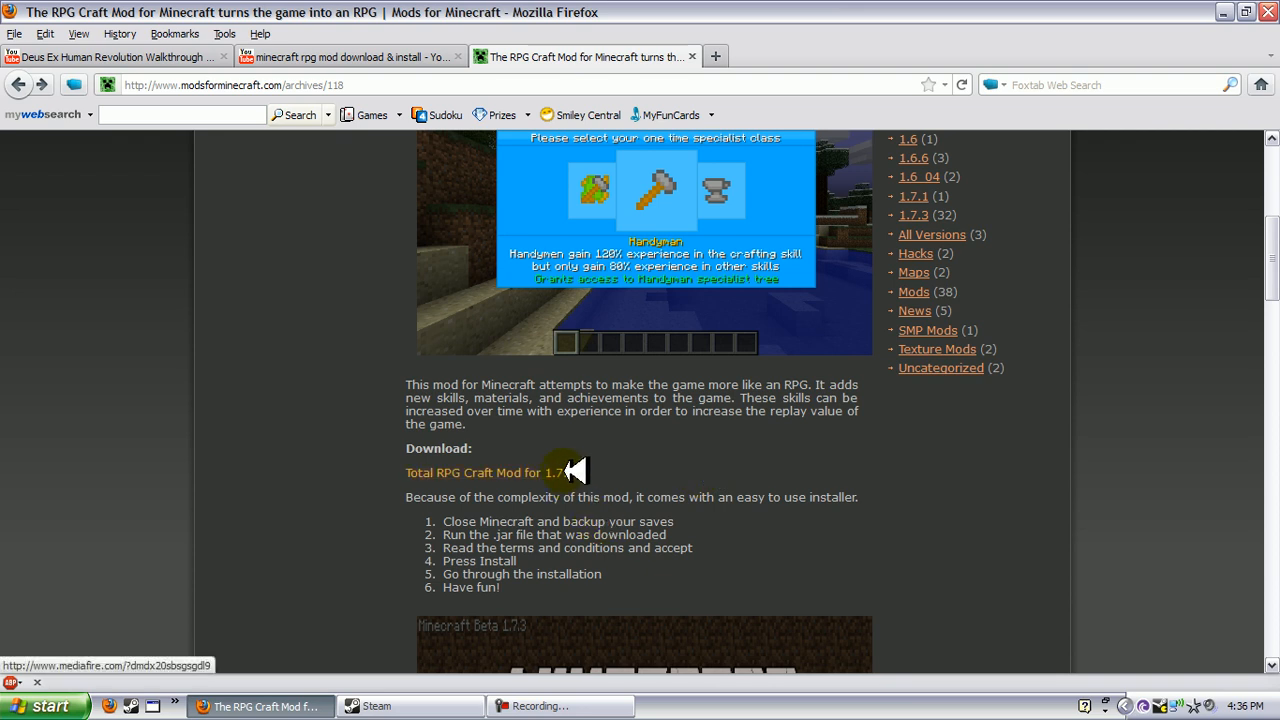
pyautogui.moveTo(236, 352)
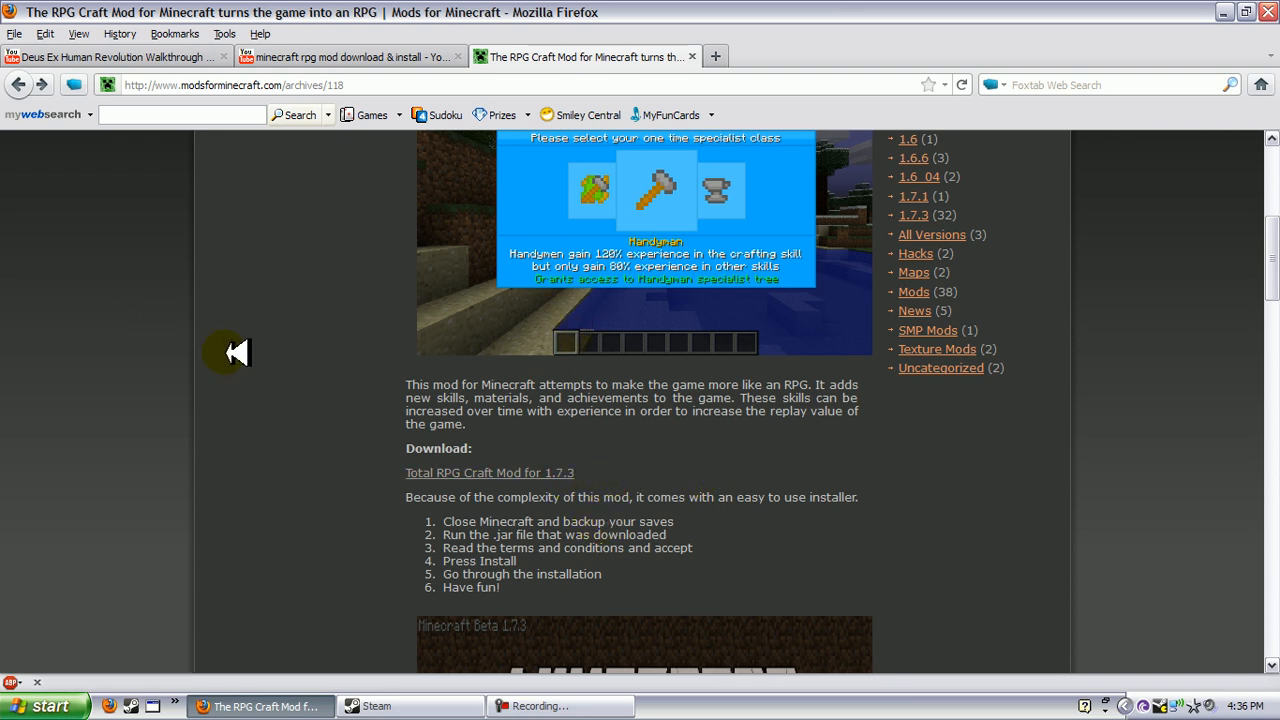
pyautogui.scroll(3)
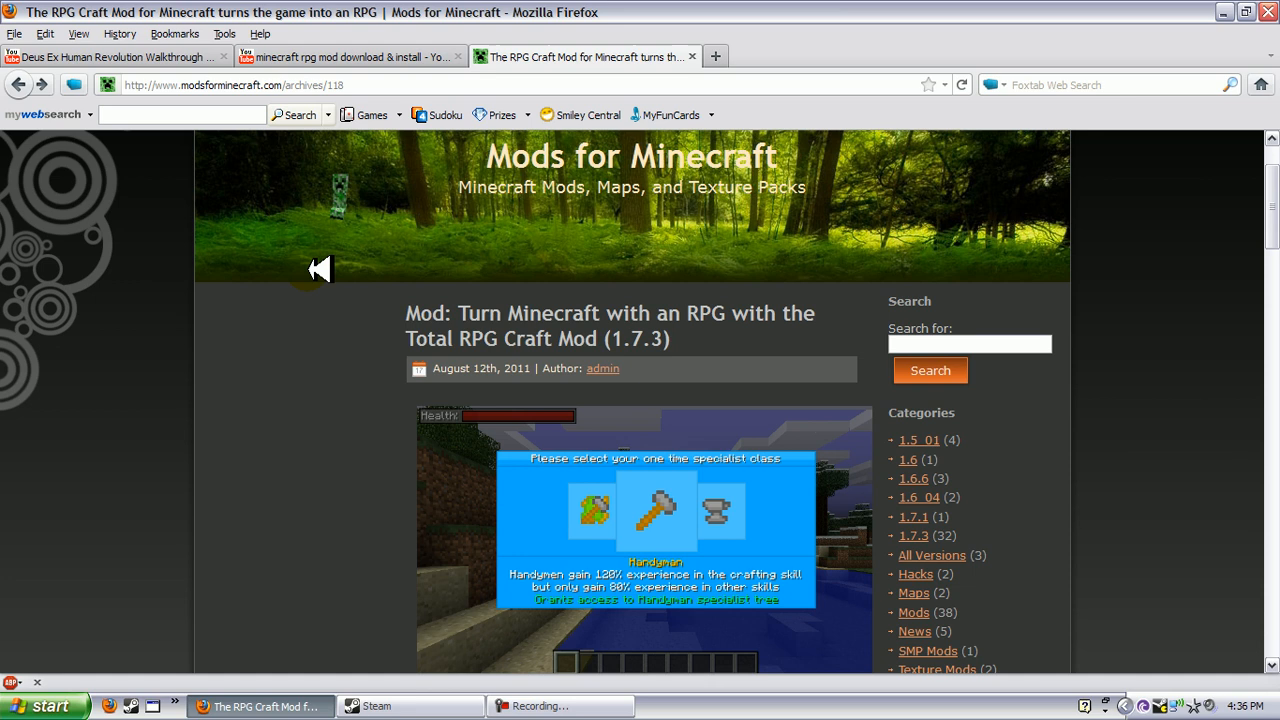
pyautogui.scroll(-3)
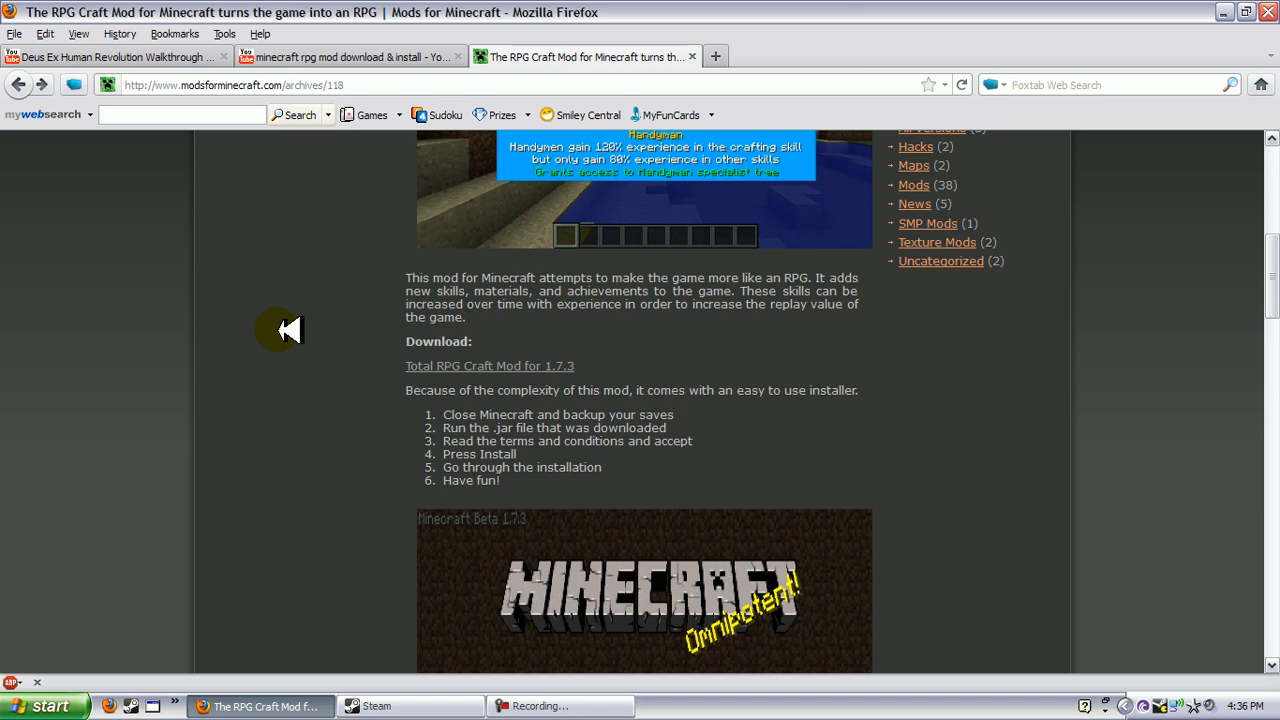
pyautogui.scroll(3)
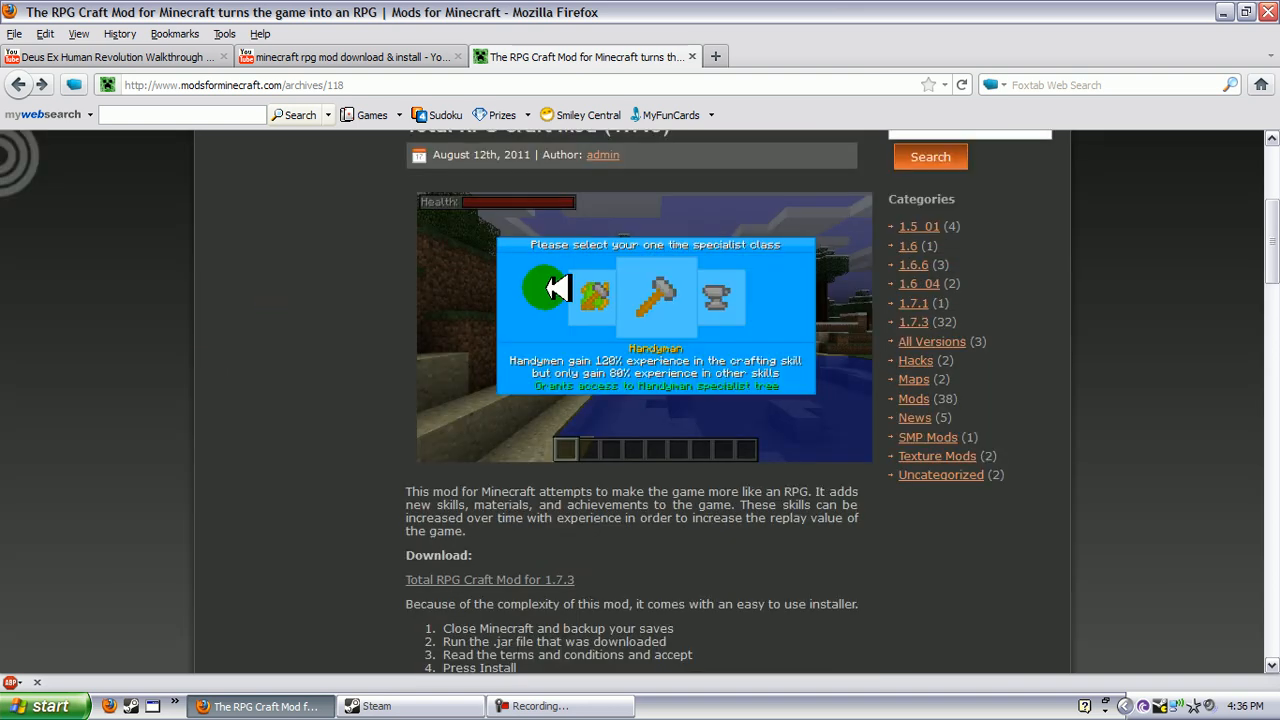
pyautogui.moveTo(720, 288)
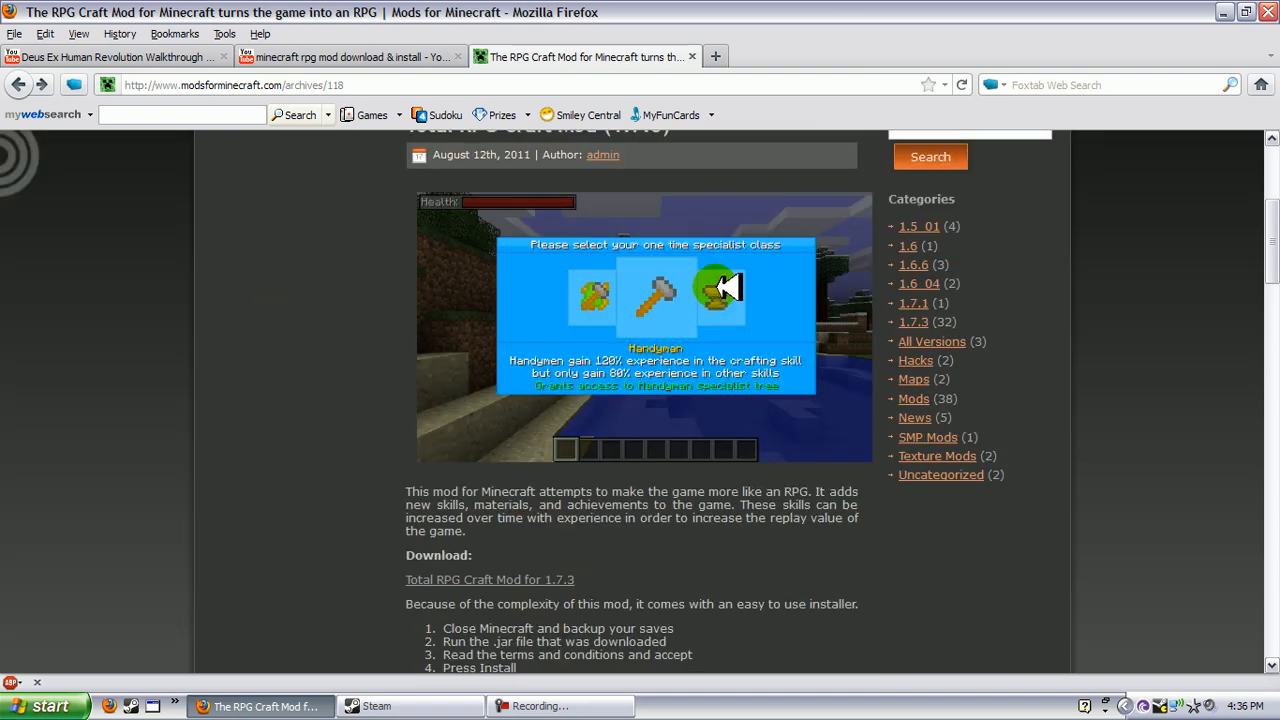
pyautogui.moveTo(704, 272)
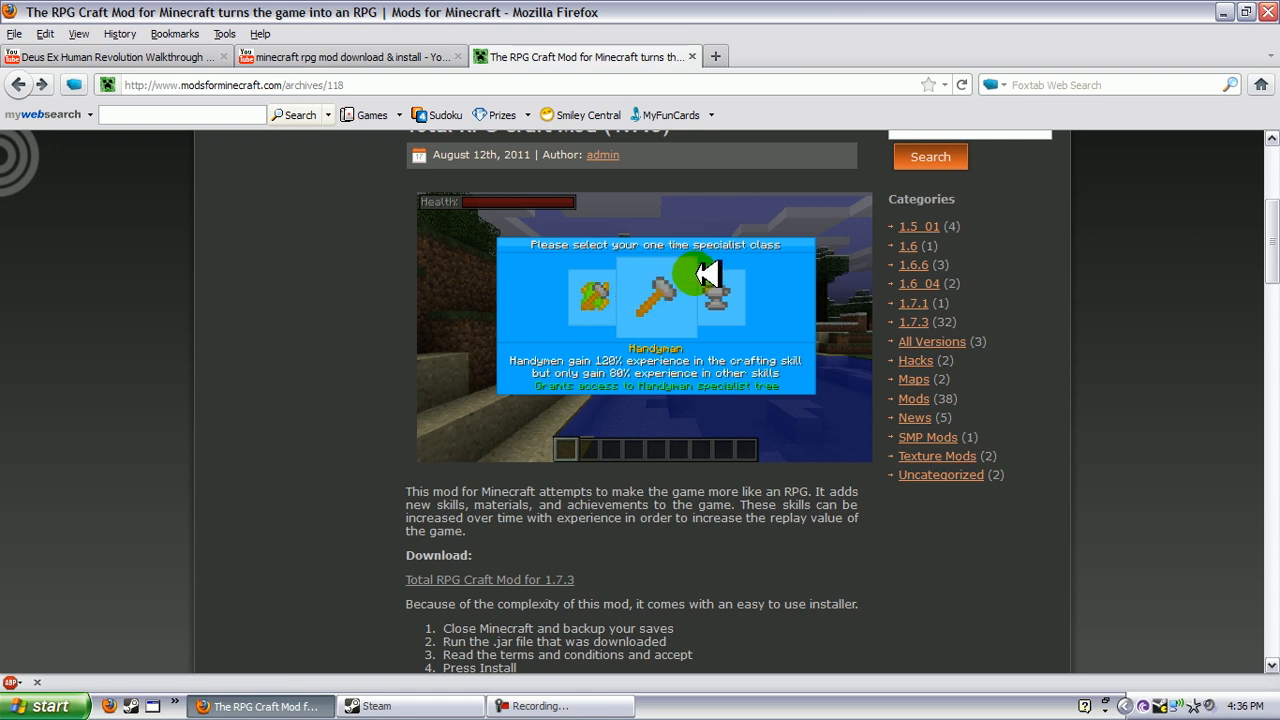
pyautogui.moveTo(324, 340)
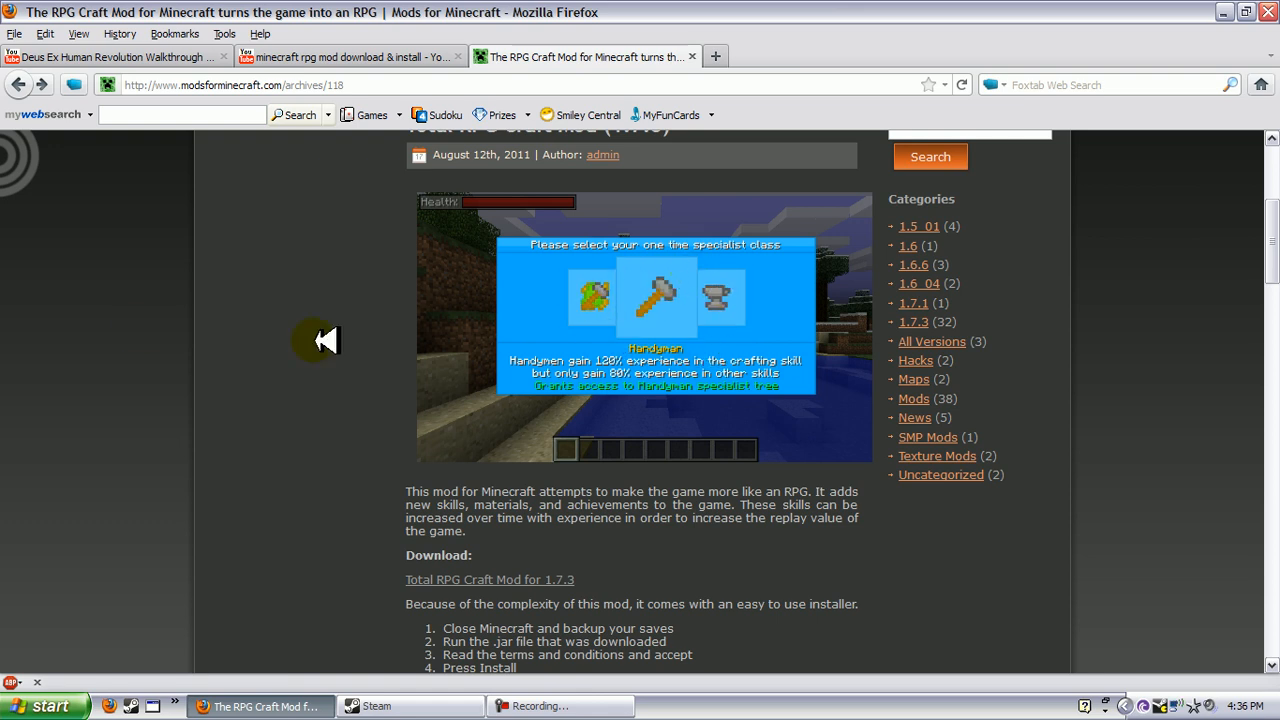
pyautogui.scroll(-3)
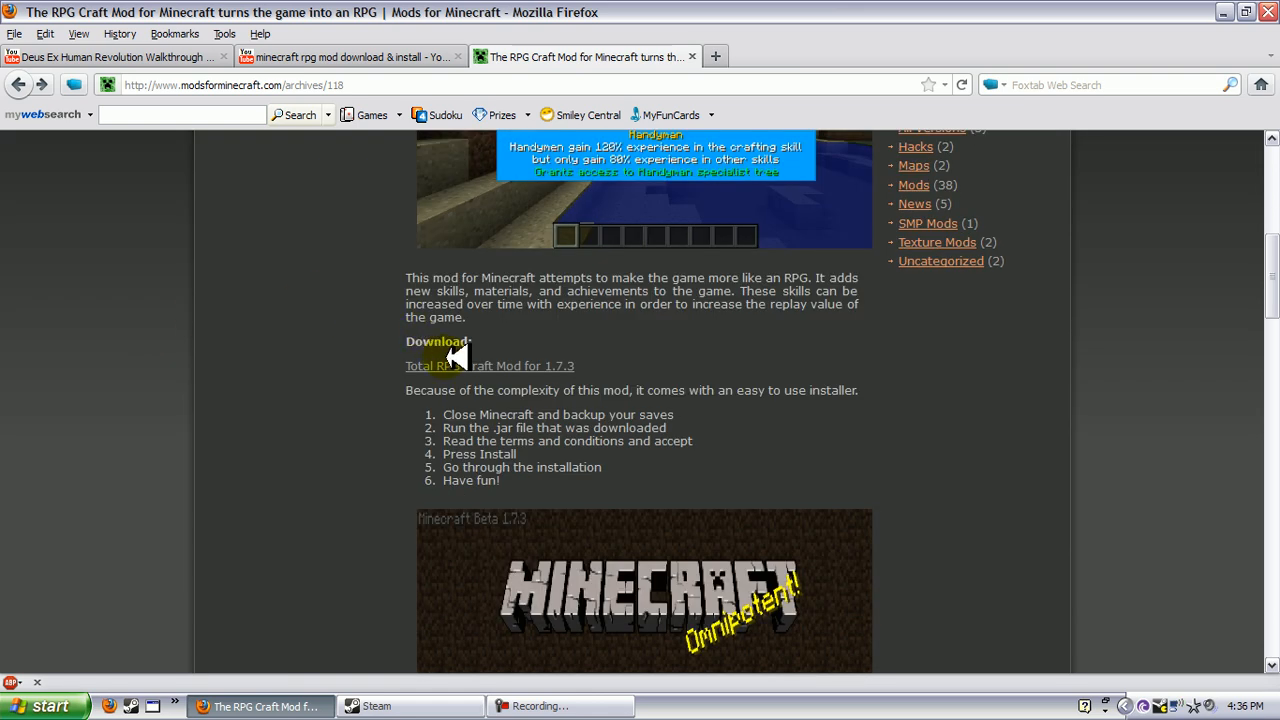
pyautogui.click(488, 364)
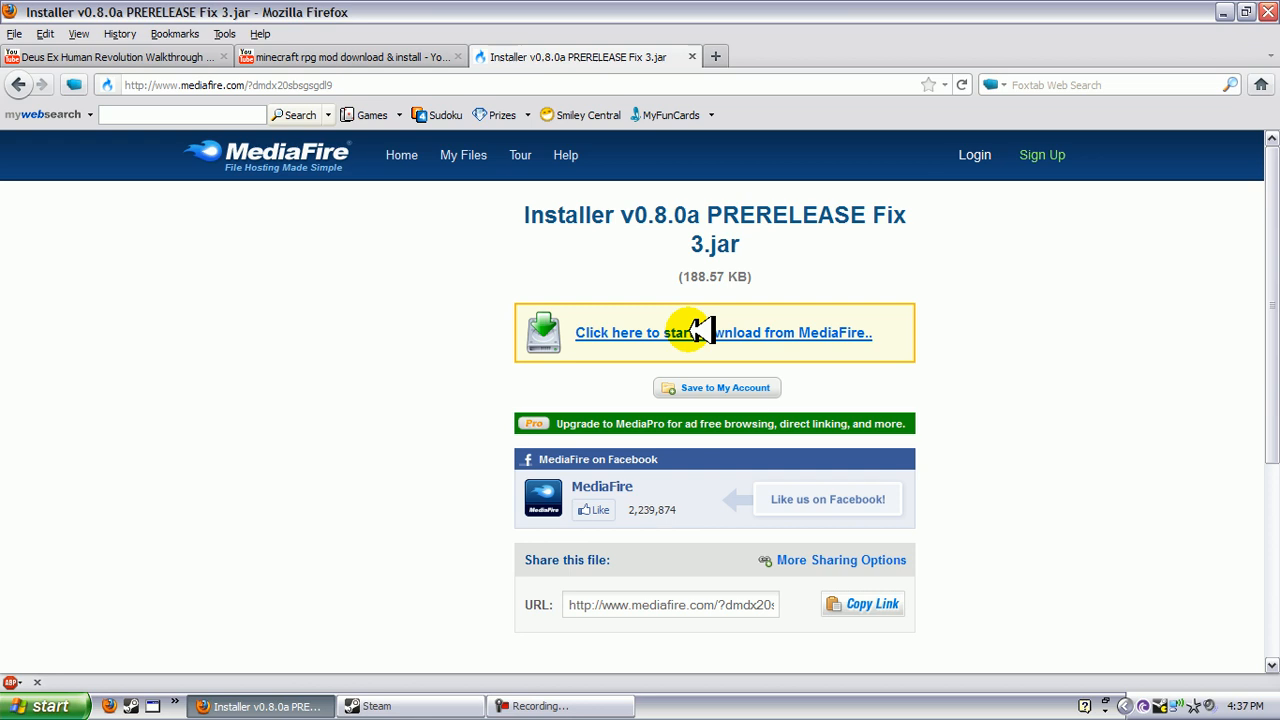
pyautogui.moveTo(316, 222)
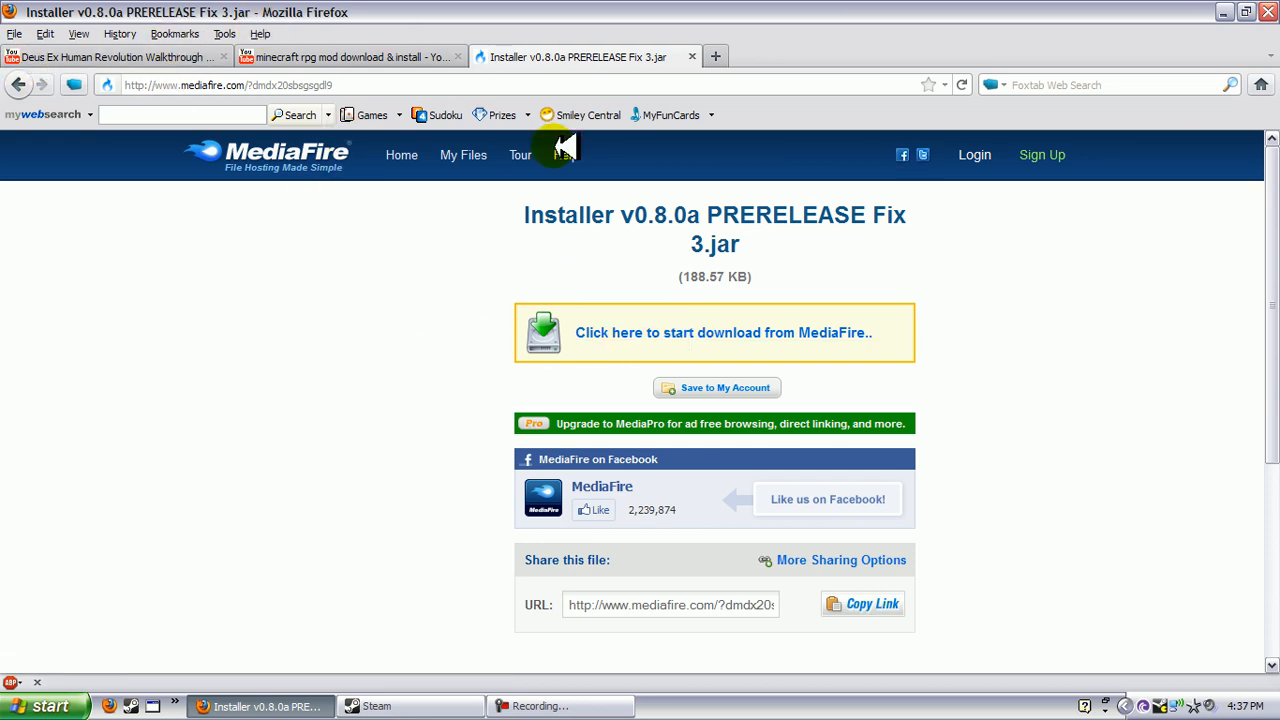
pyautogui.moveTo(232, 304)
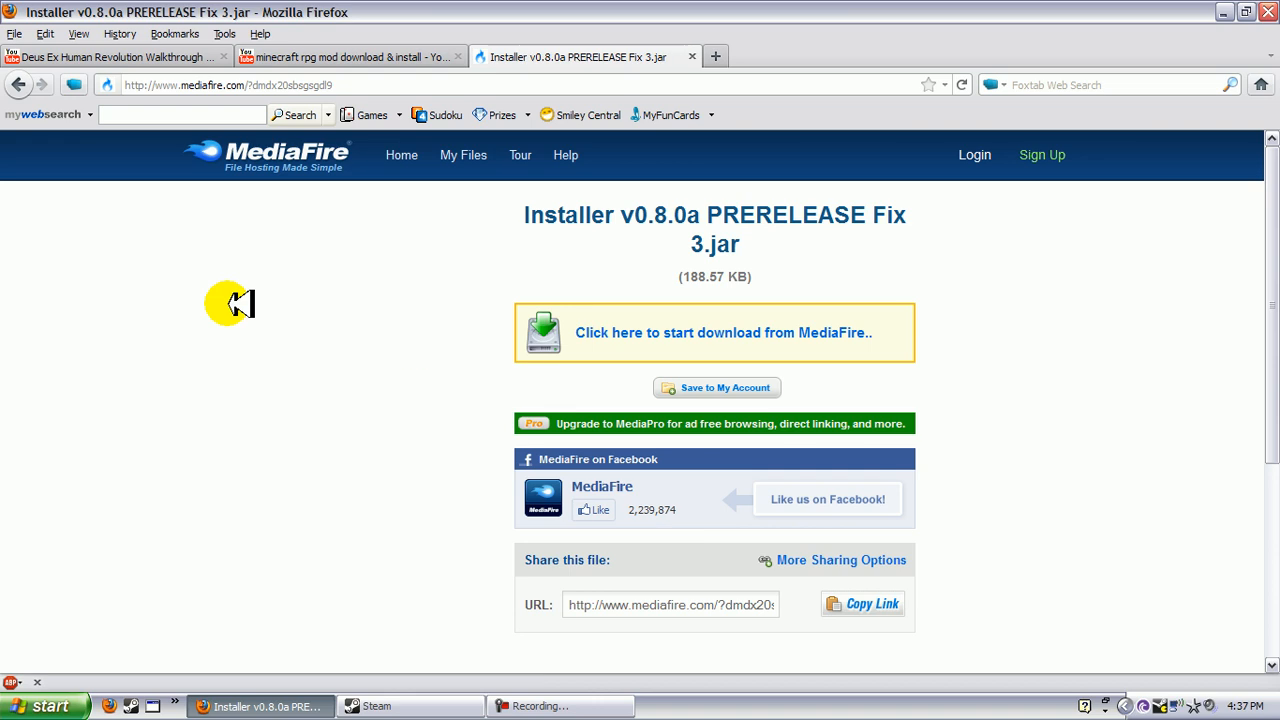
pyautogui.moveTo(180, 388)
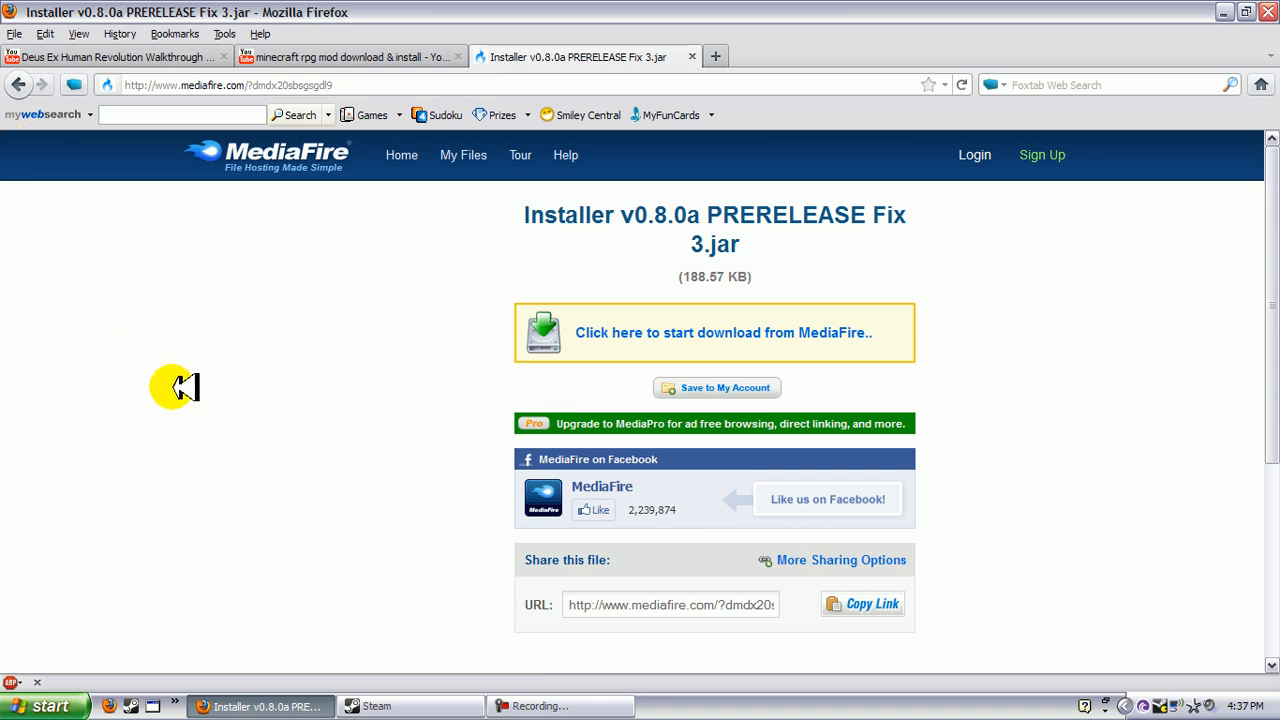
pyautogui.moveTo(48, 318)
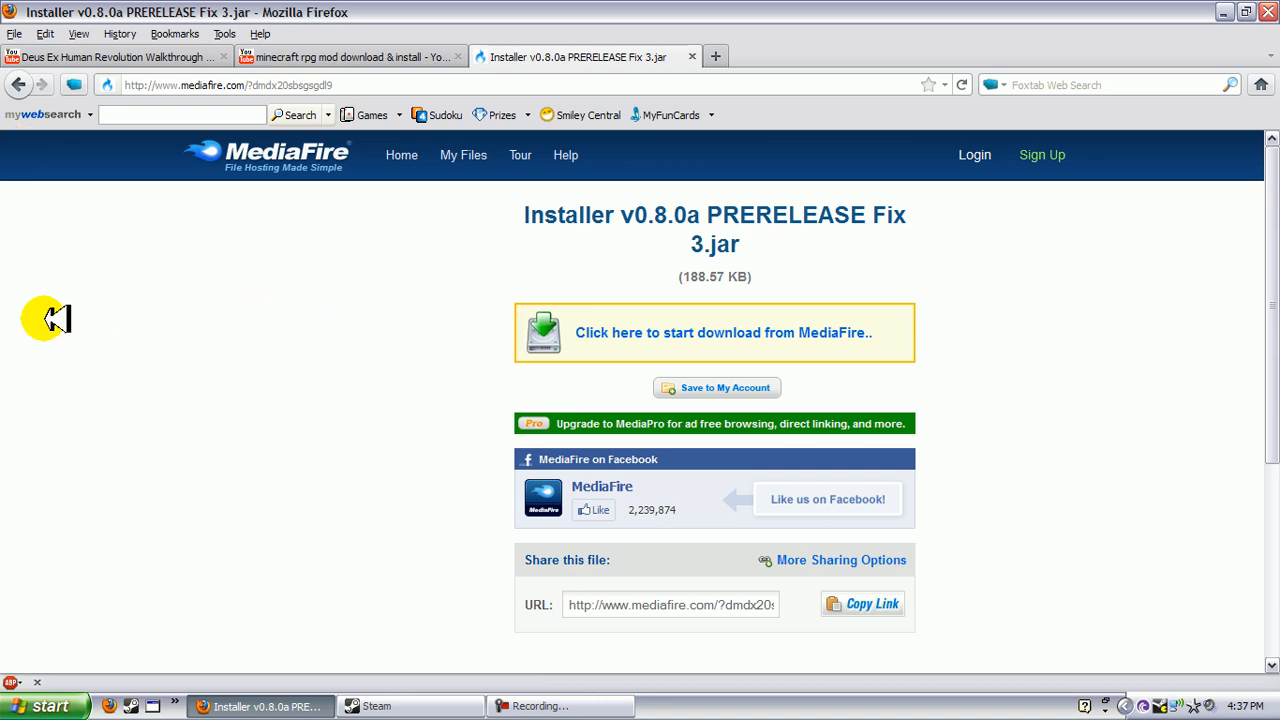
pyautogui.moveTo(348, 366)
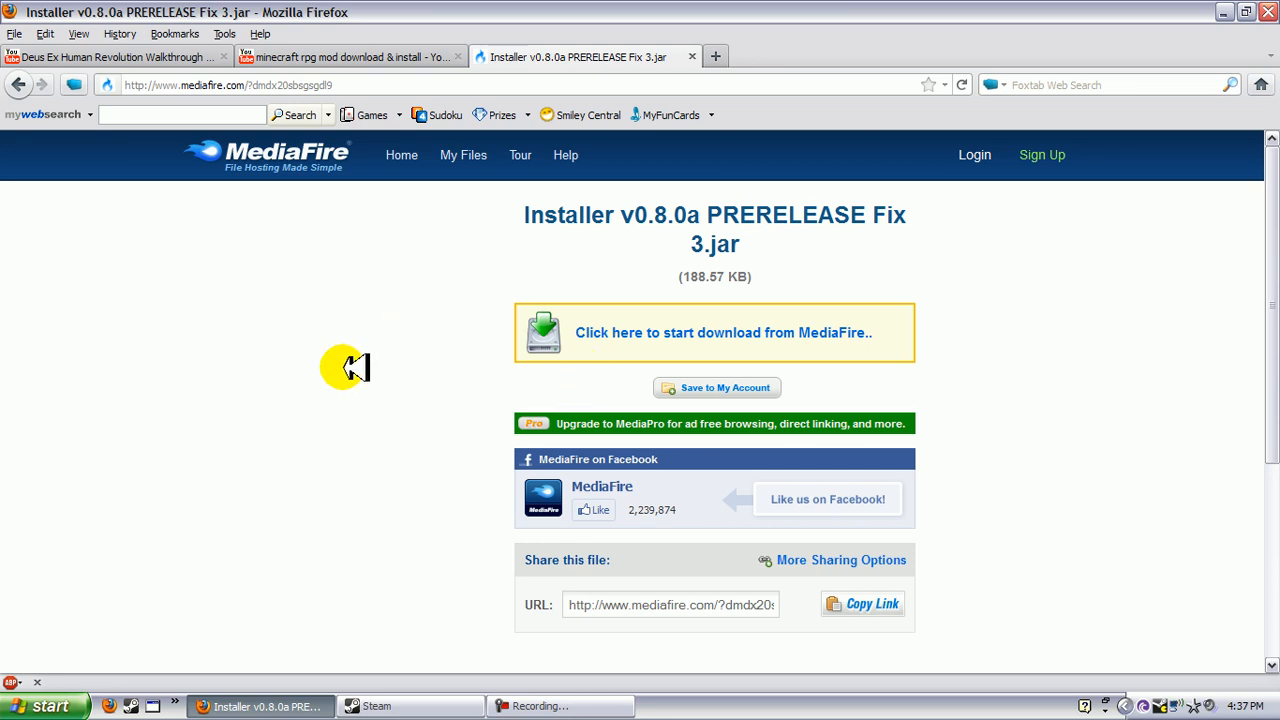
pyautogui.moveTo(640, 332)
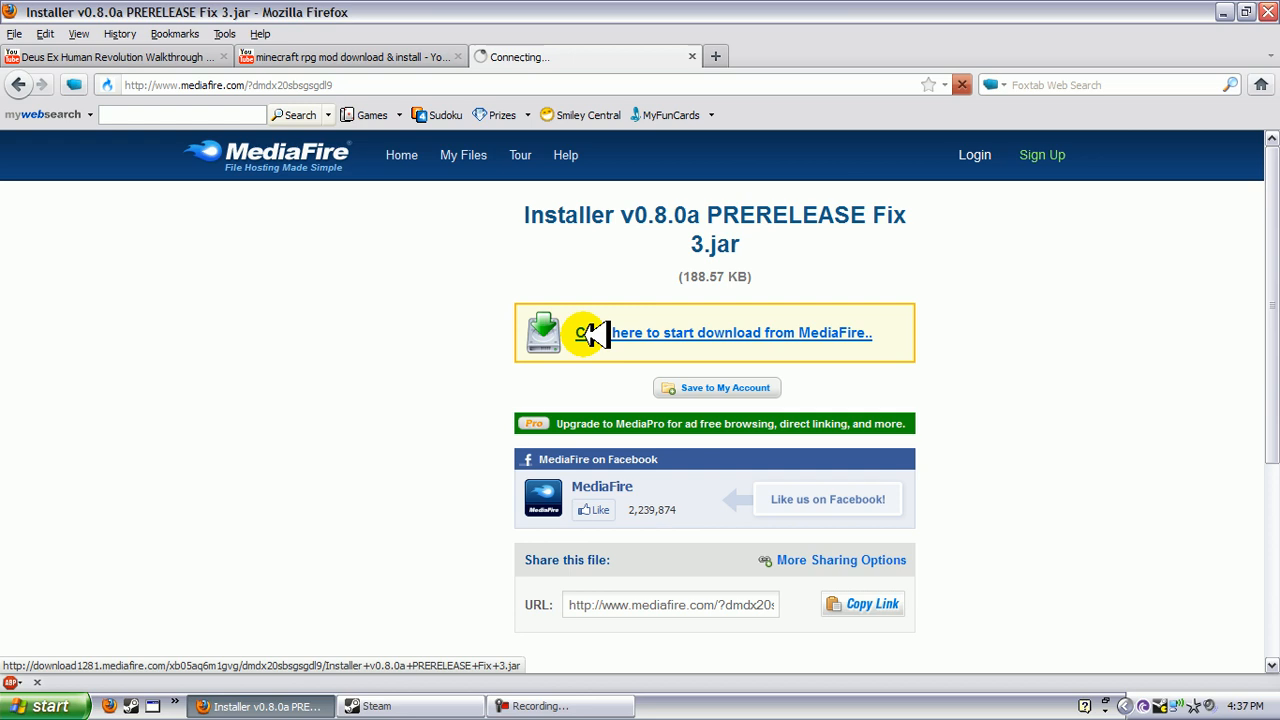
# Start the MediaFire download of Installer v0.8.0a PRERELEASE Fix 3.jar and save the file.
pyautogui.click(716, 332)
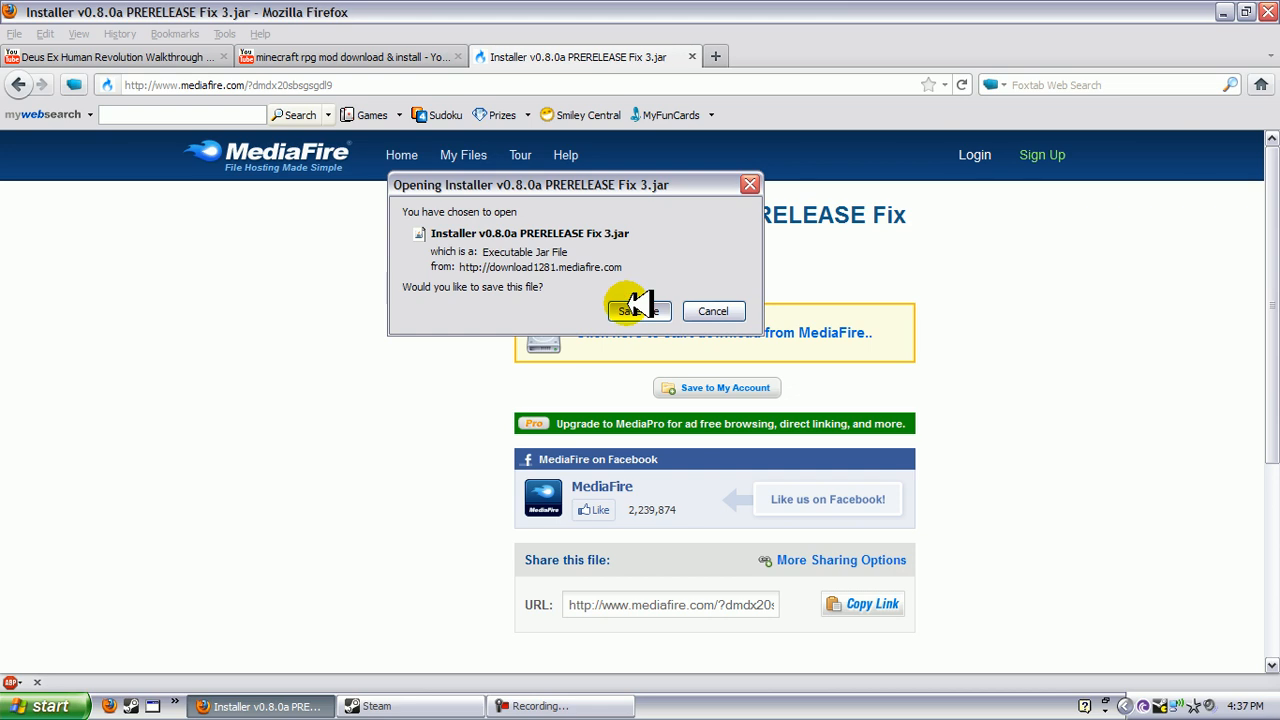
pyautogui.click(632, 312)
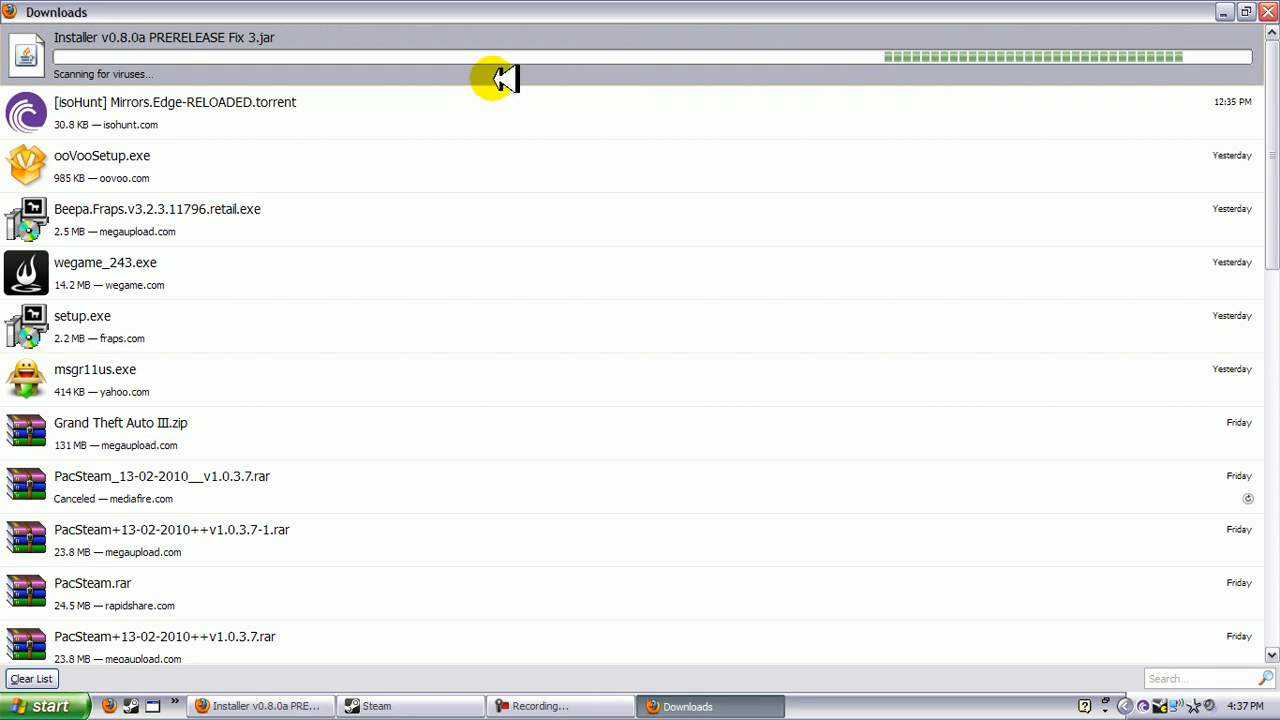
pyautogui.moveTo(476, 84)
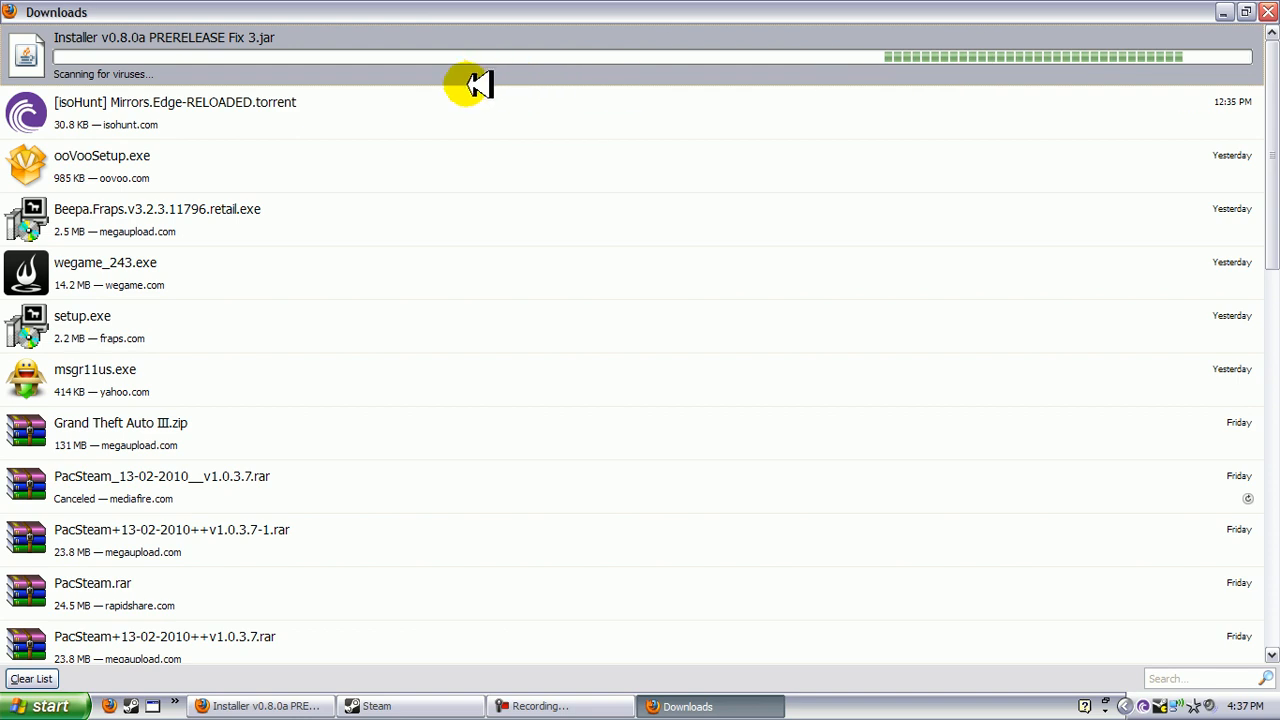
pyautogui.moveTo(376, 252)
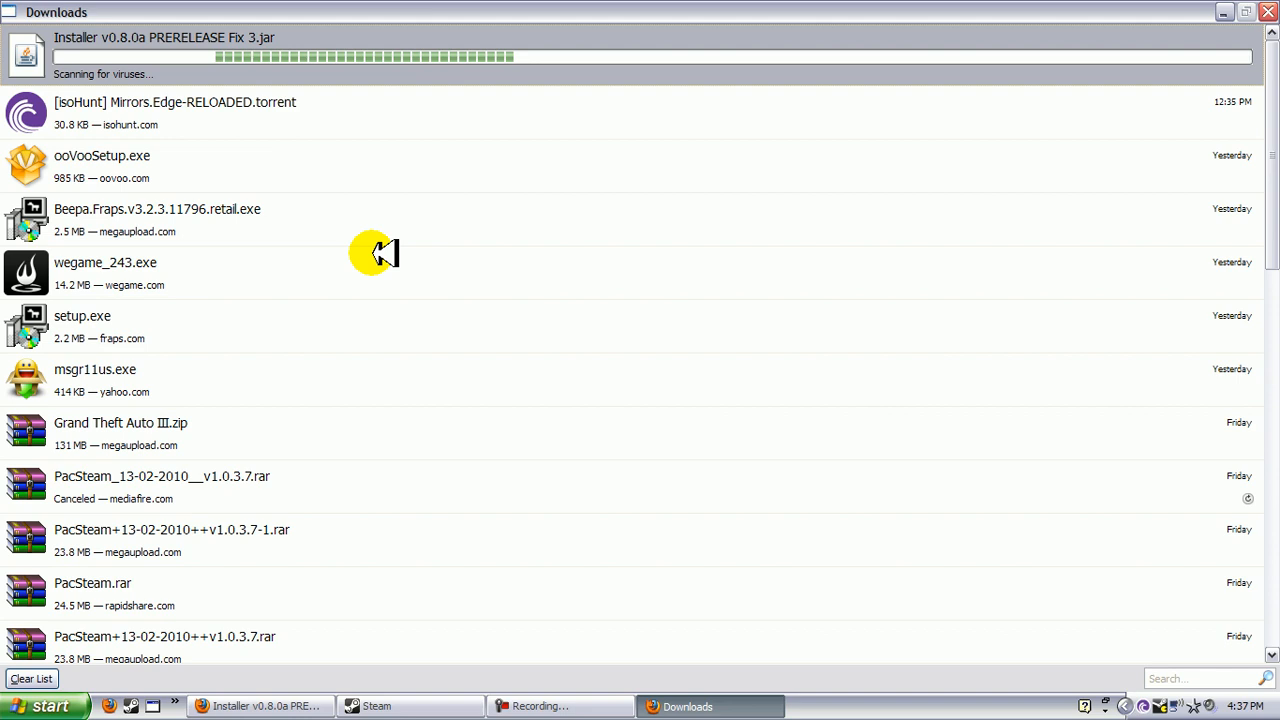
pyautogui.moveTo(330, 204)
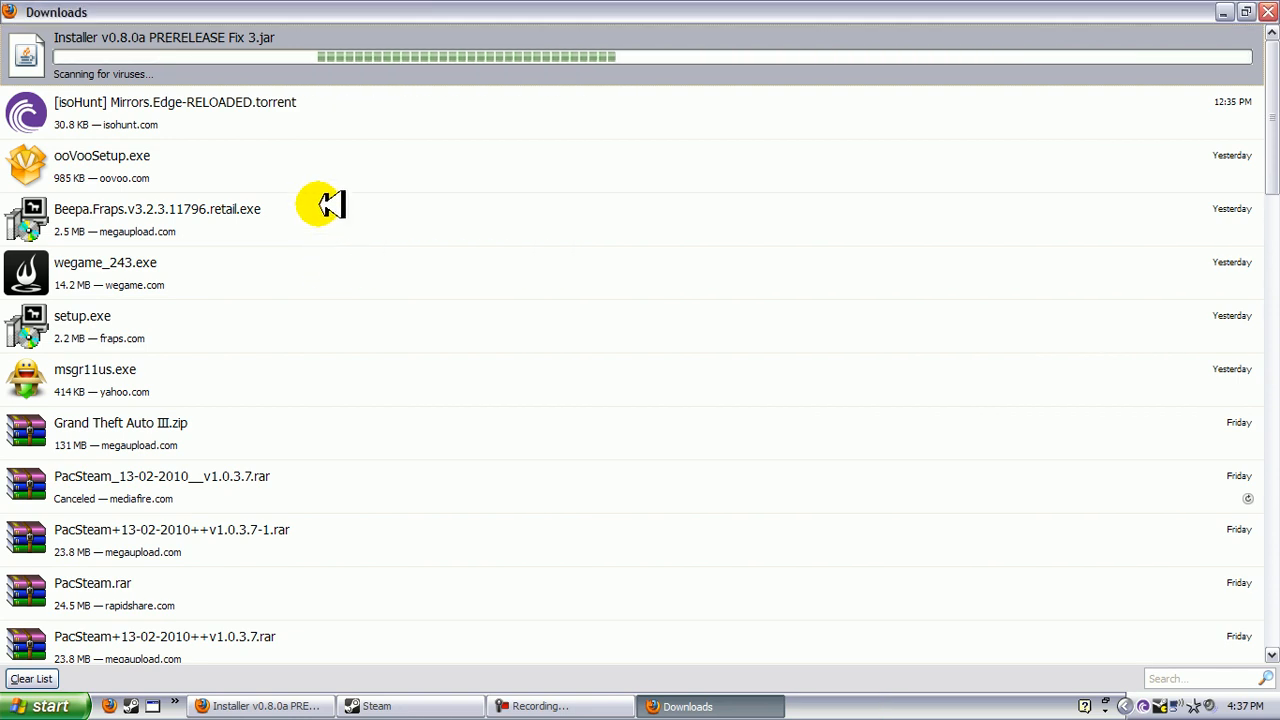
pyautogui.moveTo(320, 176)
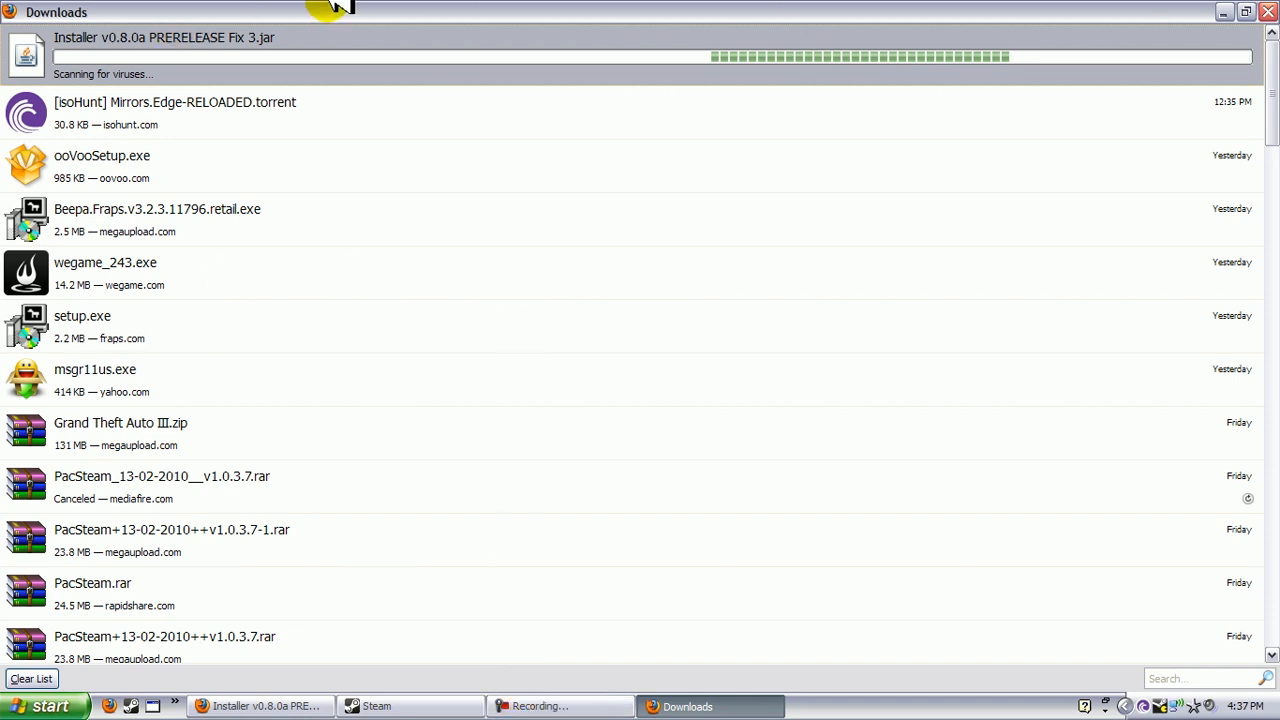
# Wait in the Downloads window until the 189 KB installer jar finishes its virus scan.
pyautogui.click(560, 706)
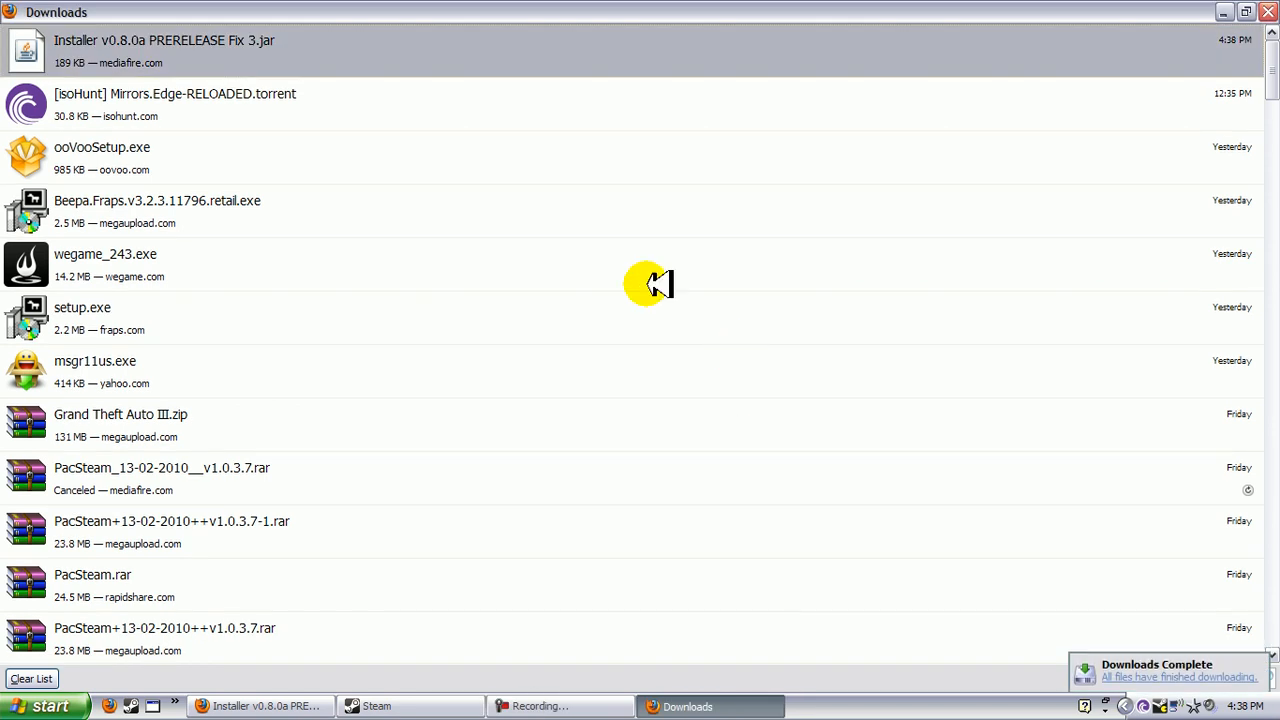
pyautogui.moveTo(164, 64)
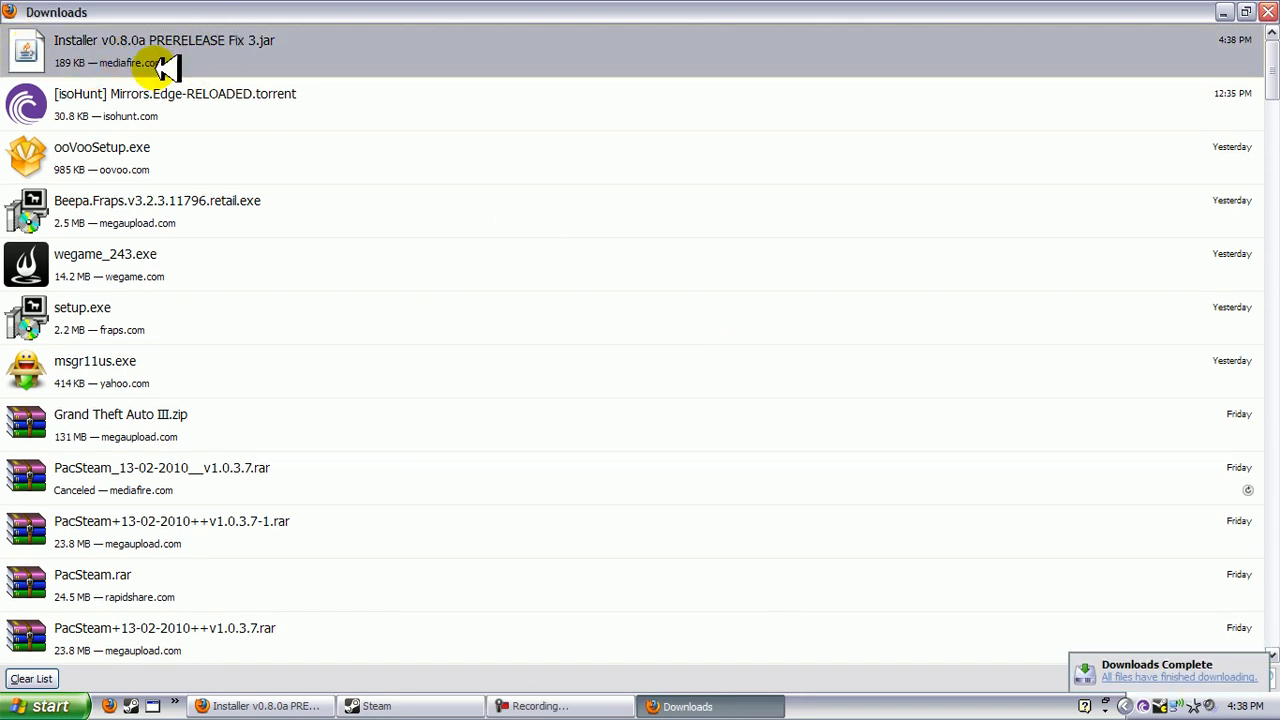
pyautogui.moveTo(310, 70)
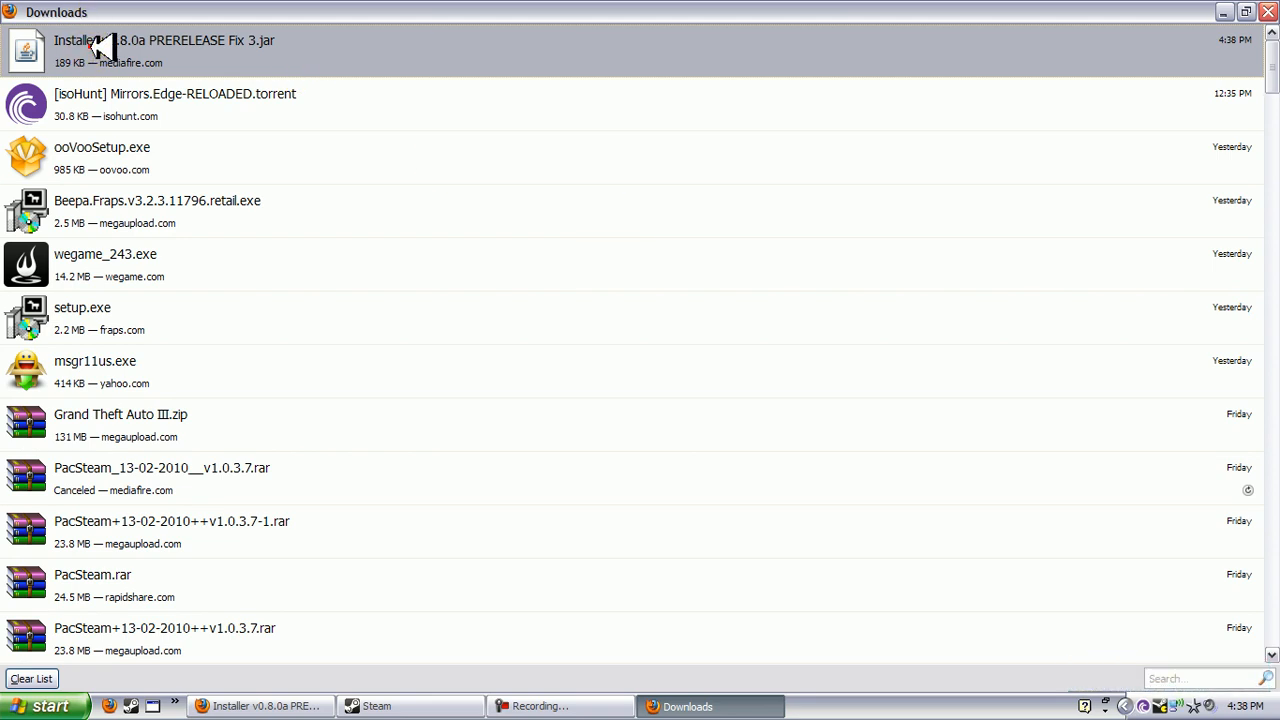
# Launch the downloaded installer jar, confirm the executable warning and hide Firefox behind it.
pyautogui.doubleClick(164, 48)
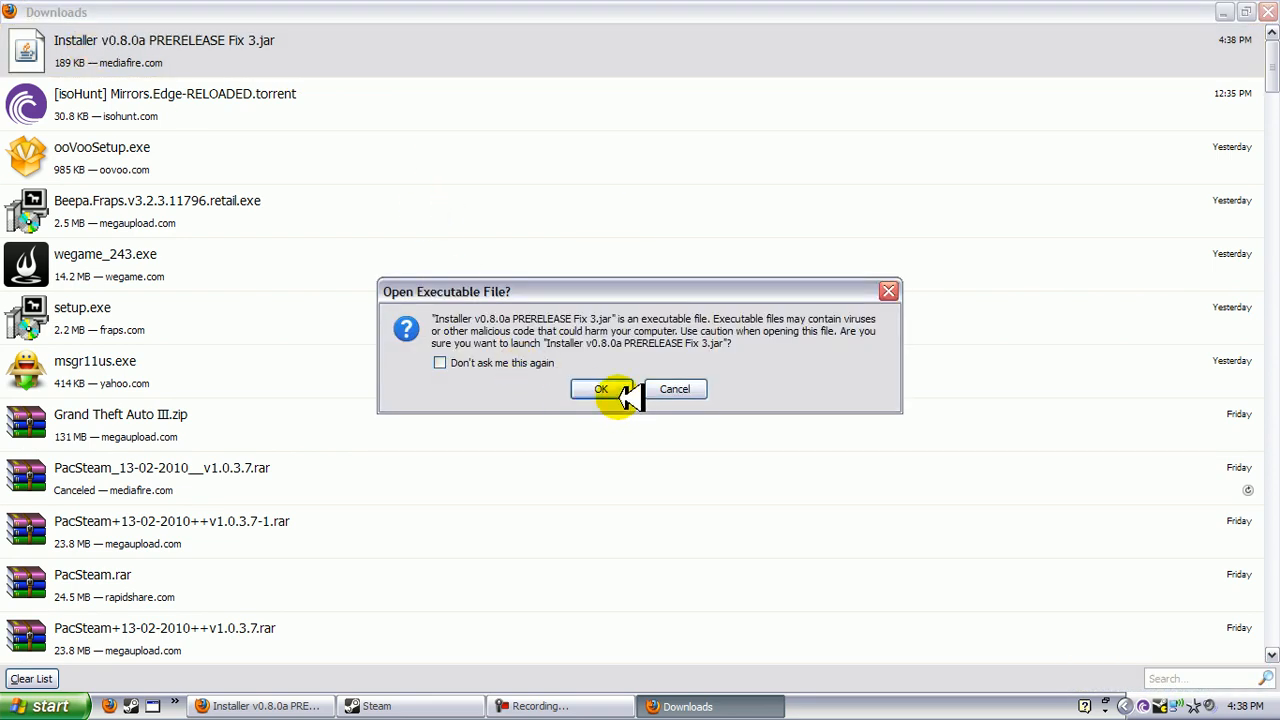
pyautogui.click(600, 388)
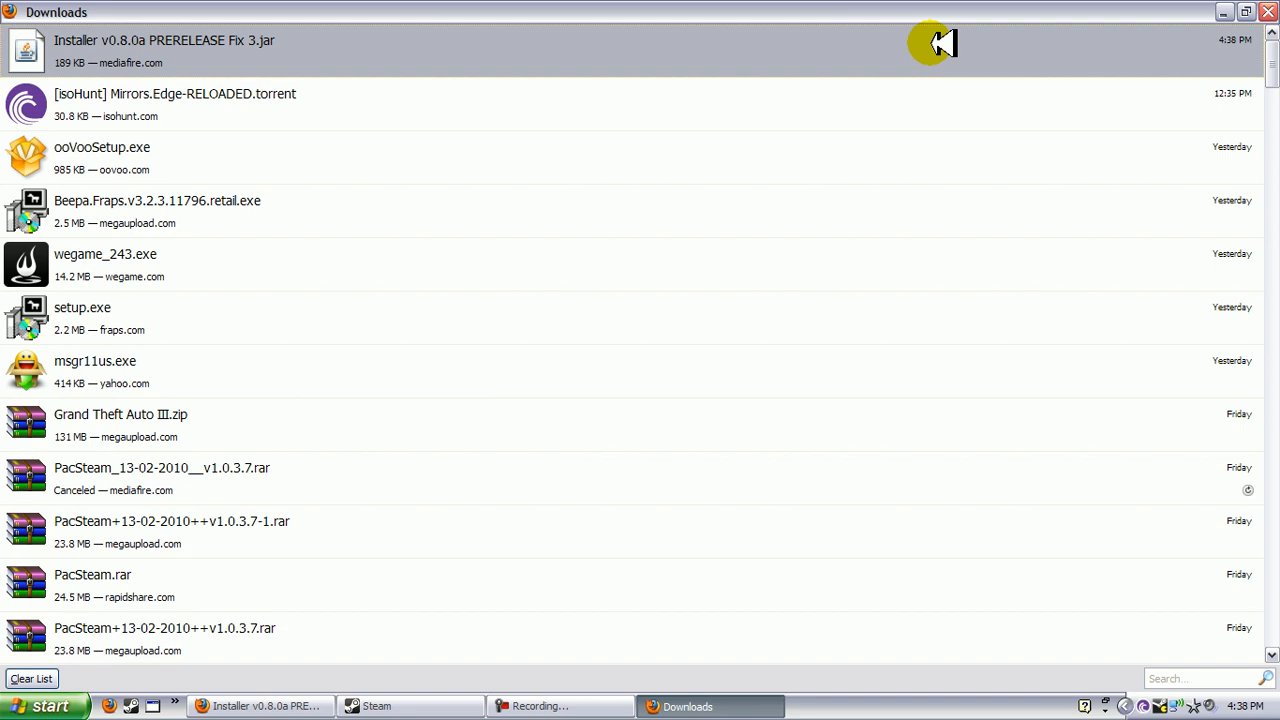
pyautogui.click(260, 706)
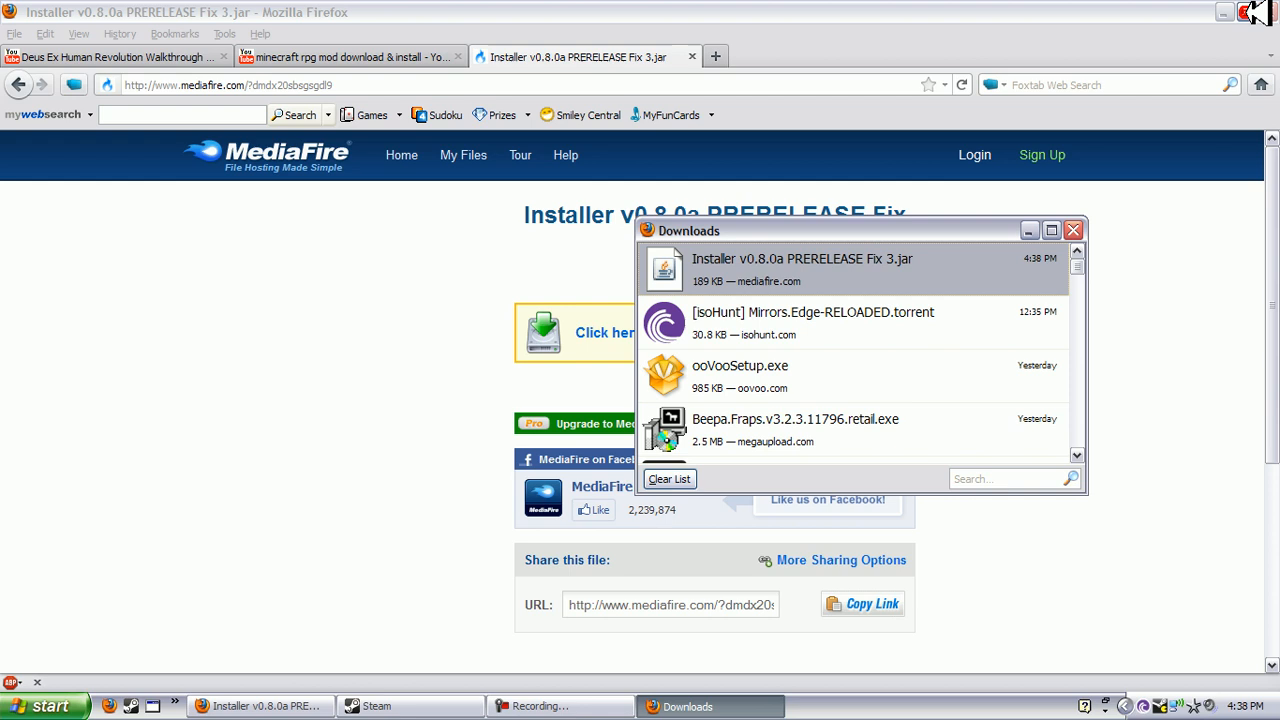
pyautogui.doubleClick(800, 268)
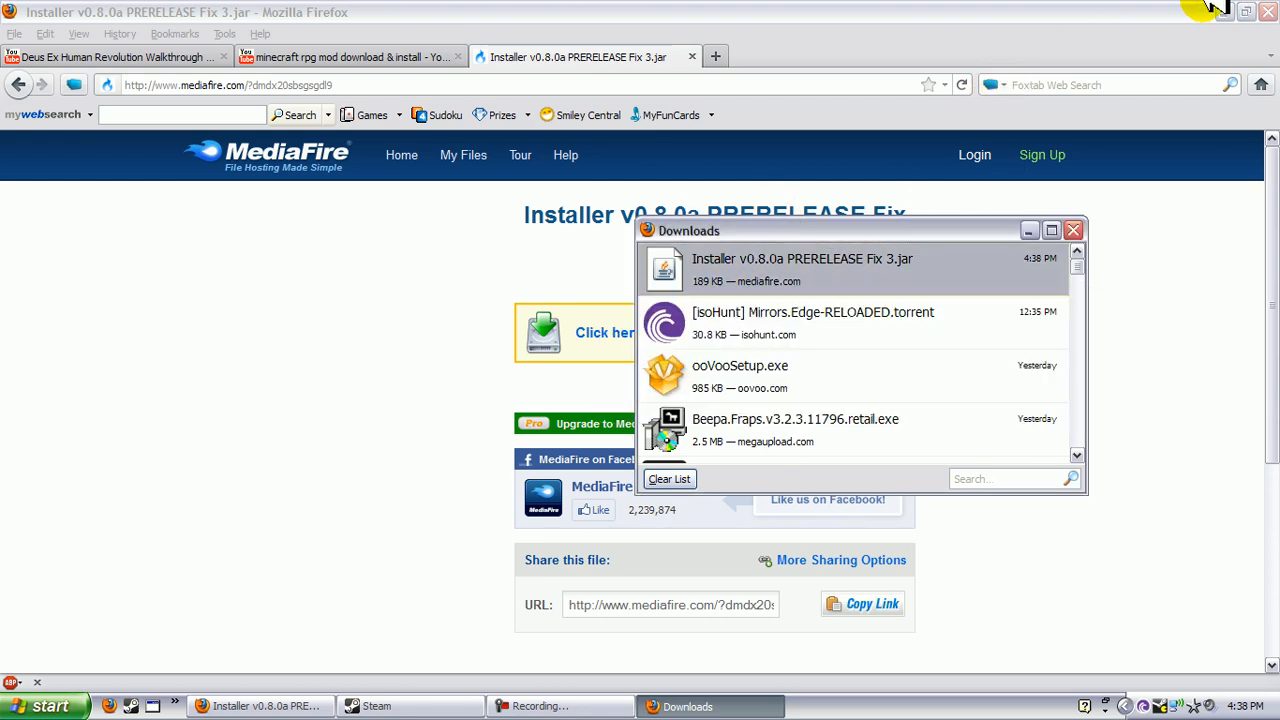
pyautogui.click(1268, 12)
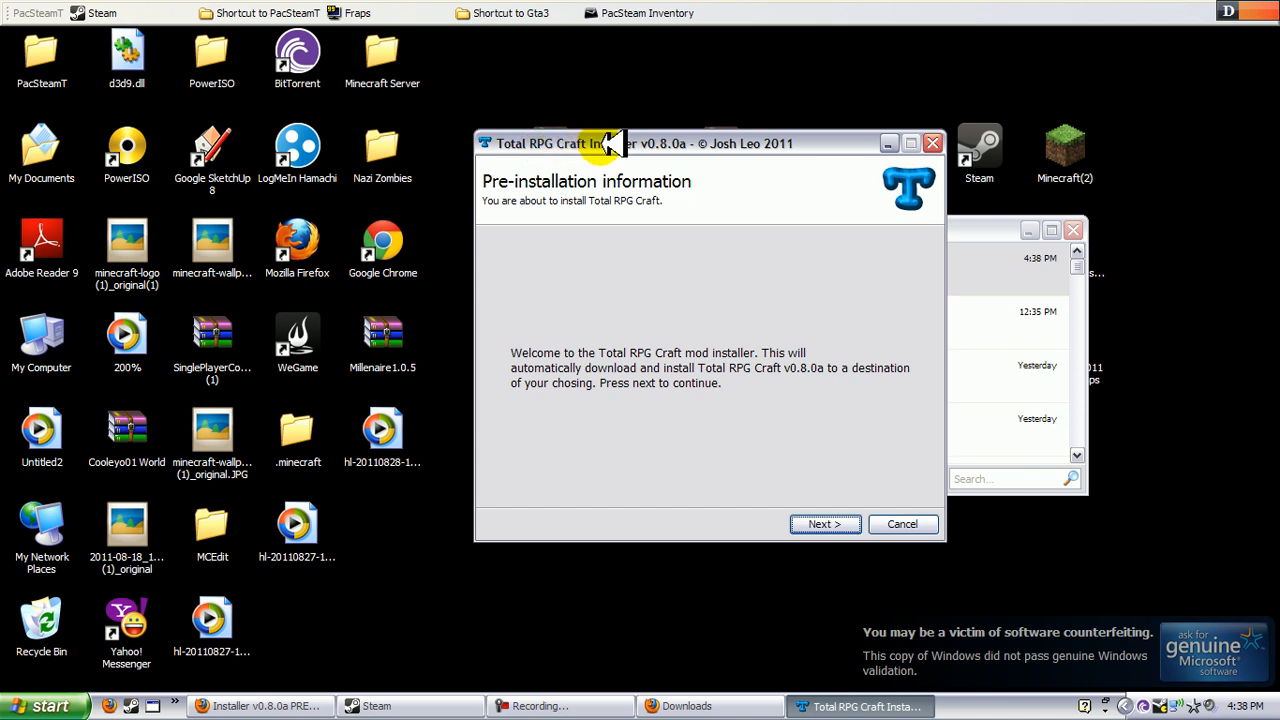
pyautogui.moveTo(664, 144)
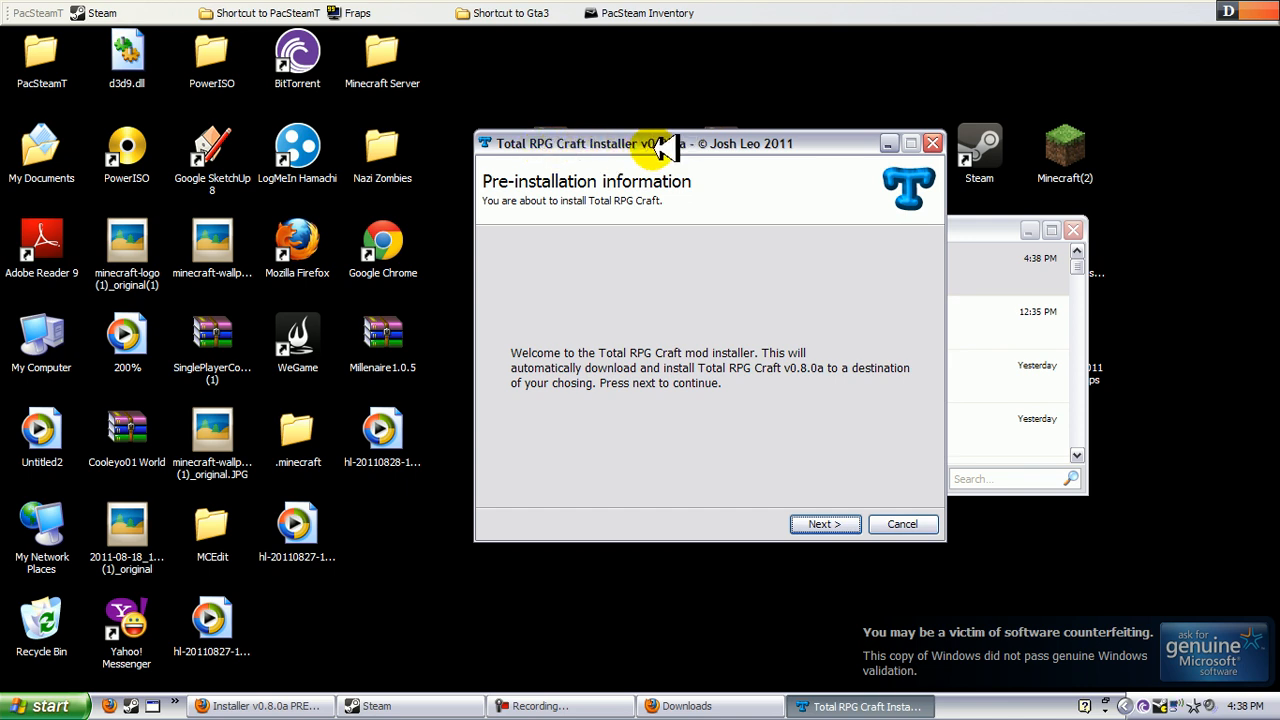
pyautogui.moveTo(1104, 244)
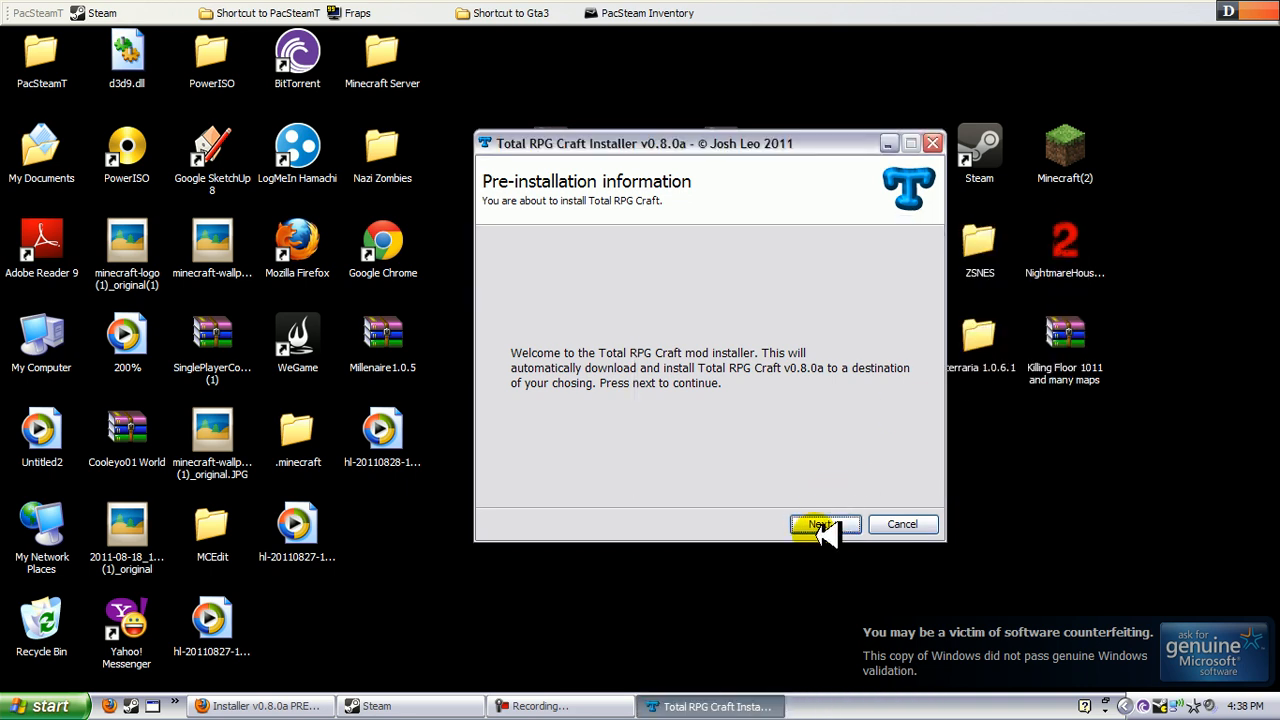
# Step through the Total RPG Craft v0.8.0a installer, accept the terms, install into minecraft.jar and finish.
pyautogui.click(824, 524)
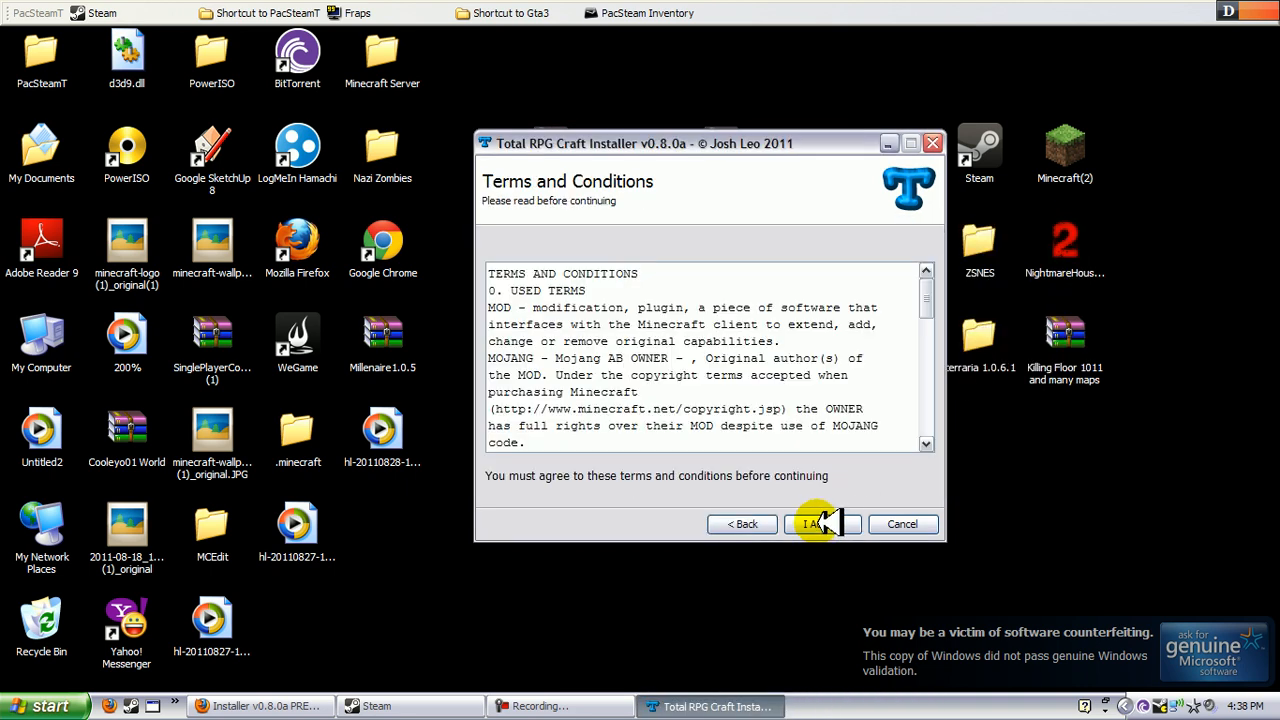
pyautogui.click(812, 524)
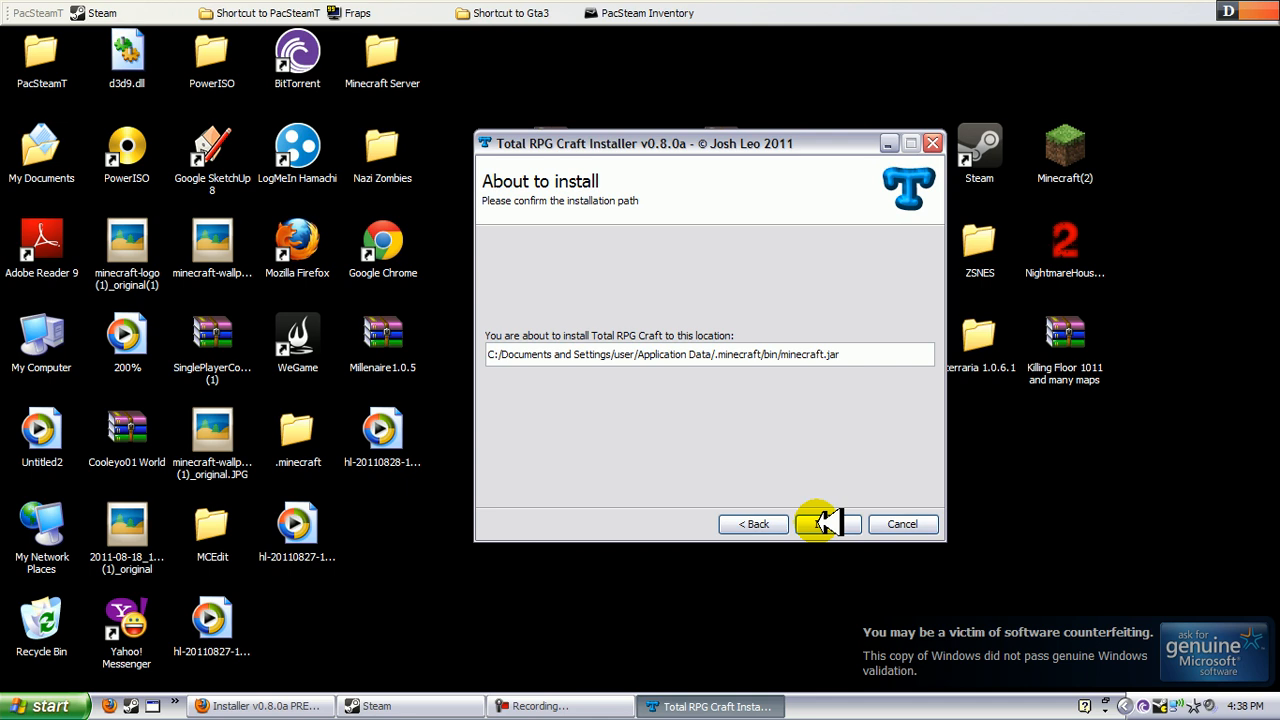
pyautogui.click(824, 524)
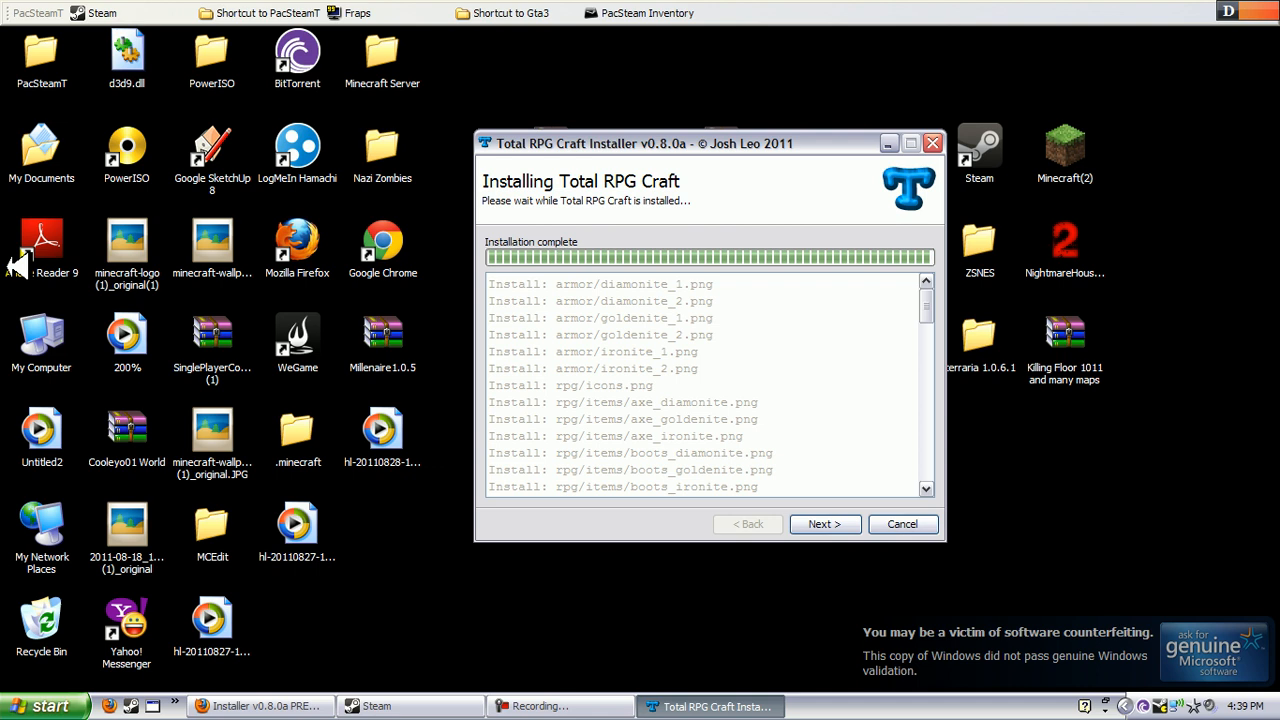
pyautogui.click(824, 524)
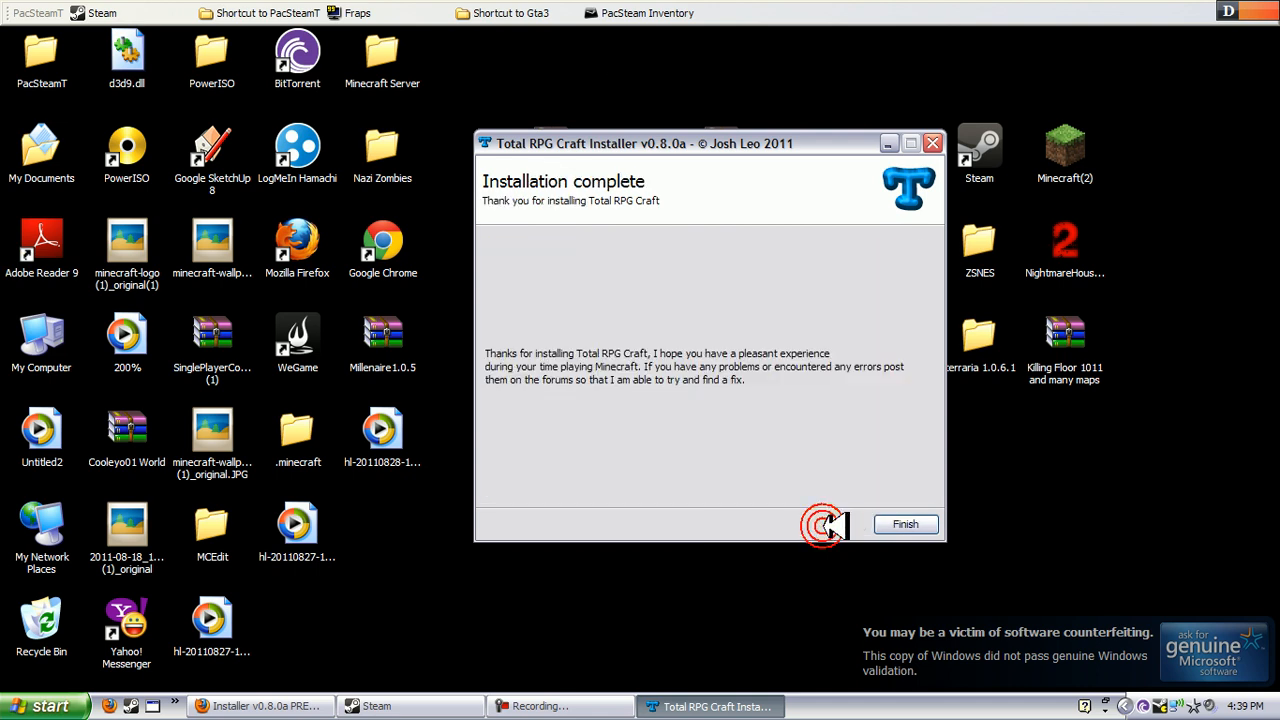
pyautogui.click(904, 524)
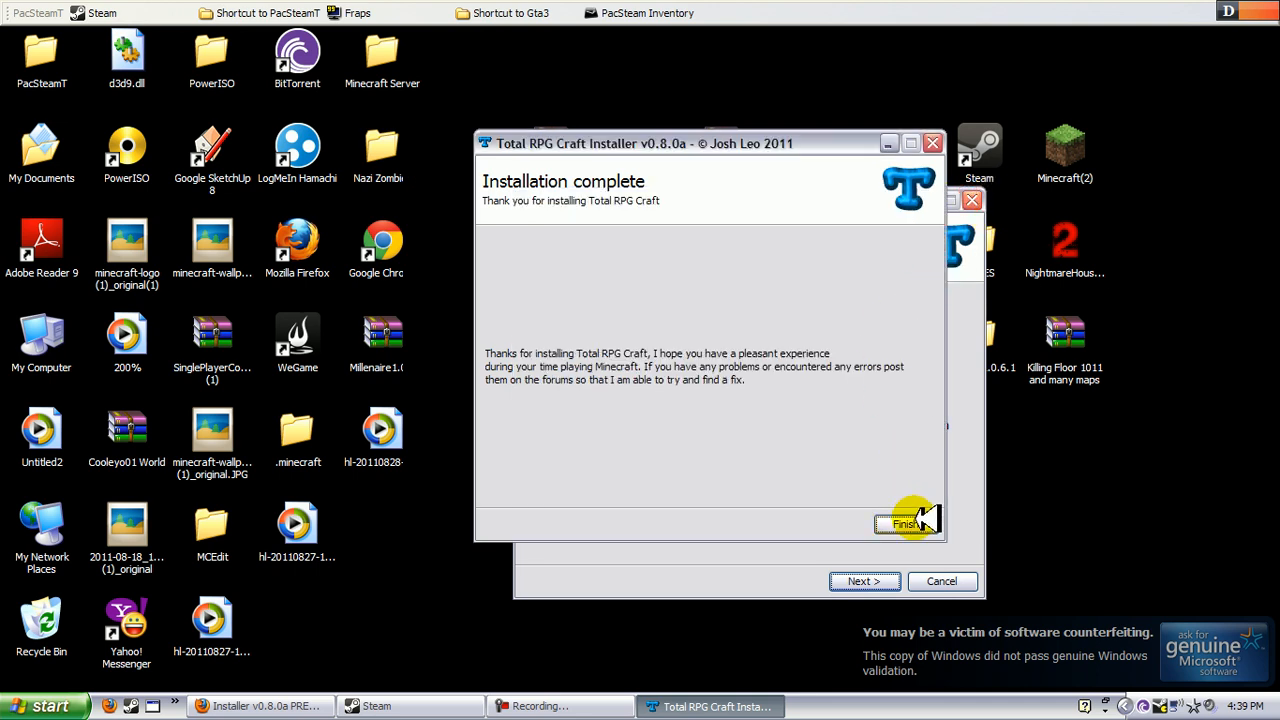
pyautogui.click(906, 524)
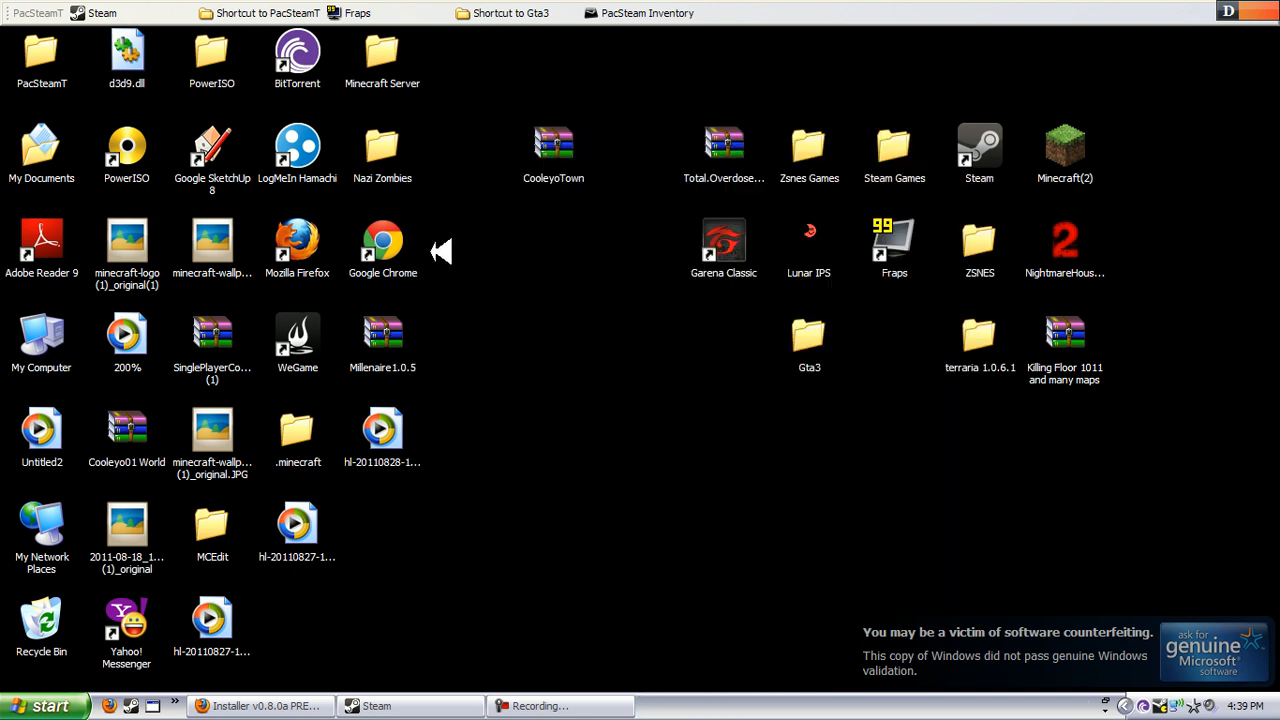
pyautogui.moveTo(180, 430)
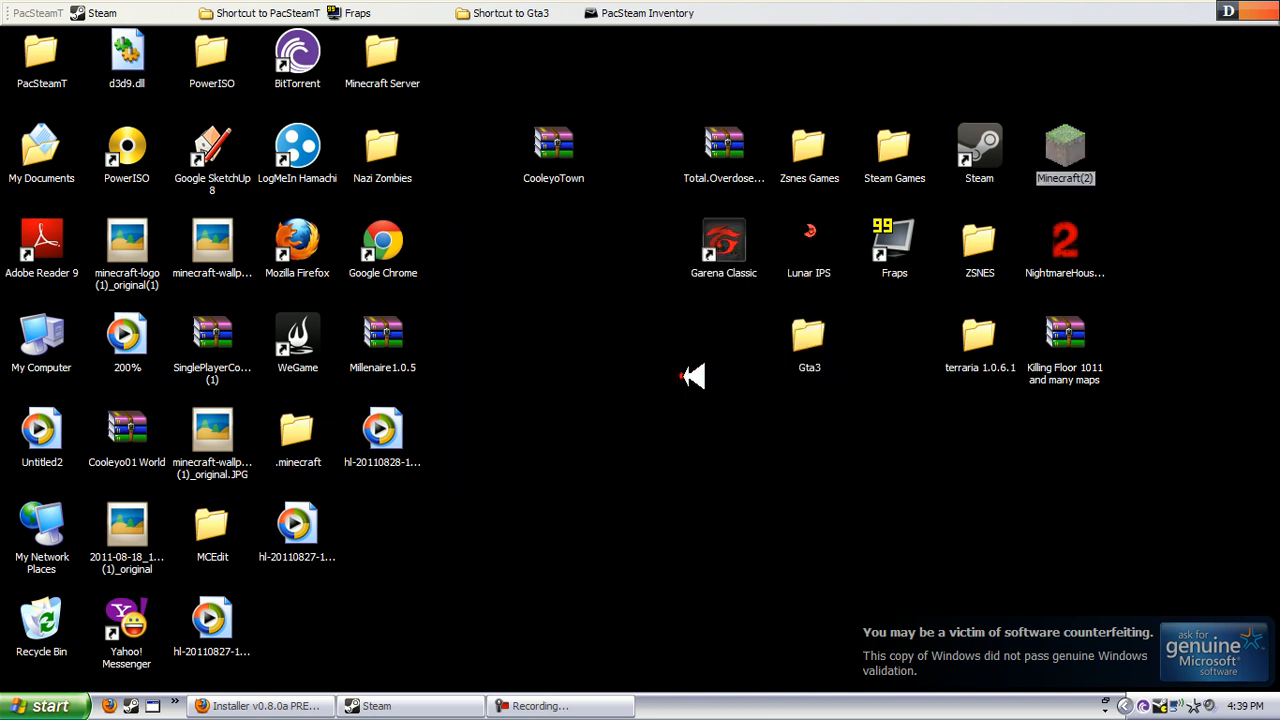
# Launch Minecraft from the Minecraft(2) desktop shortcut and start the game.
pyautogui.click(540, 706)
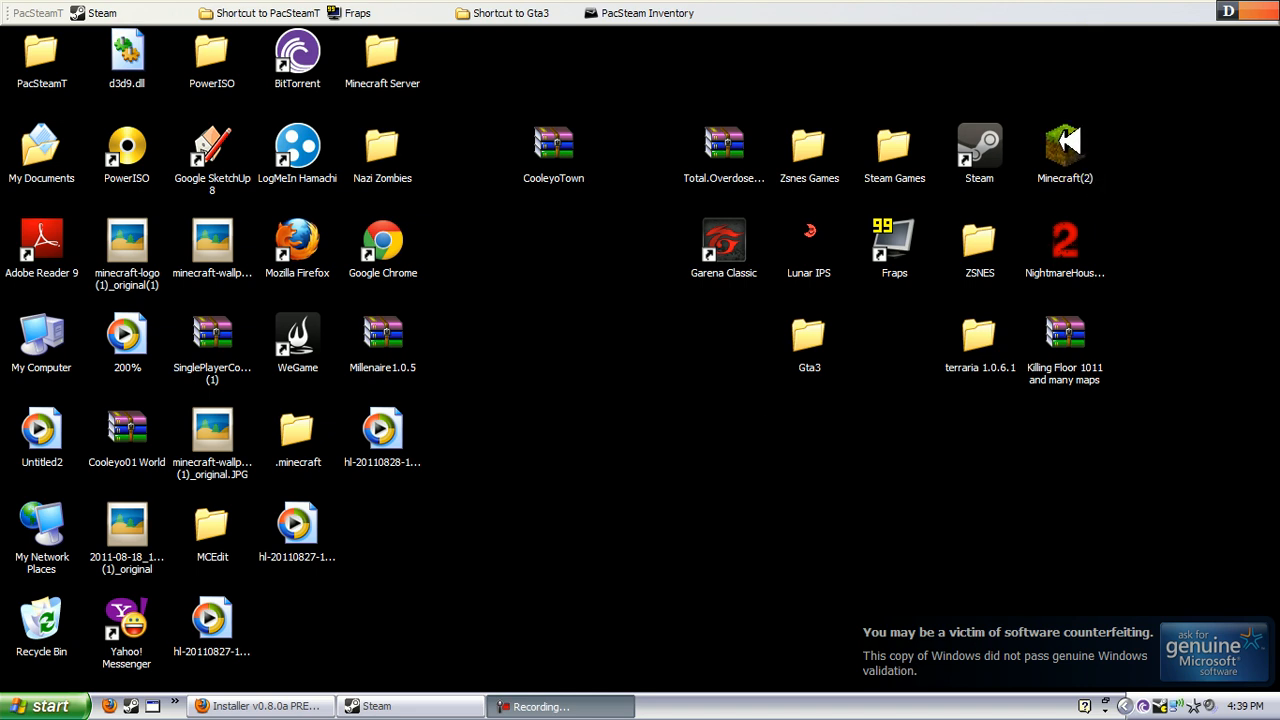
pyautogui.doubleClick(1064, 148)
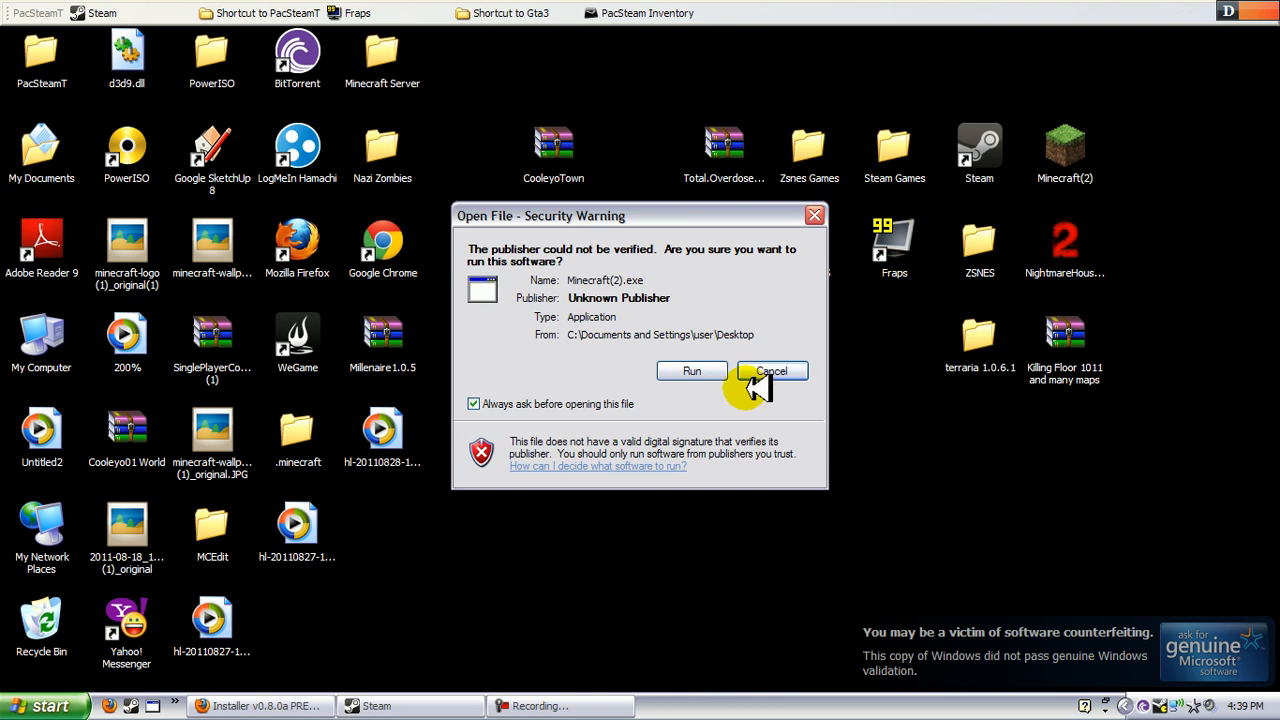
pyautogui.click(770, 370)
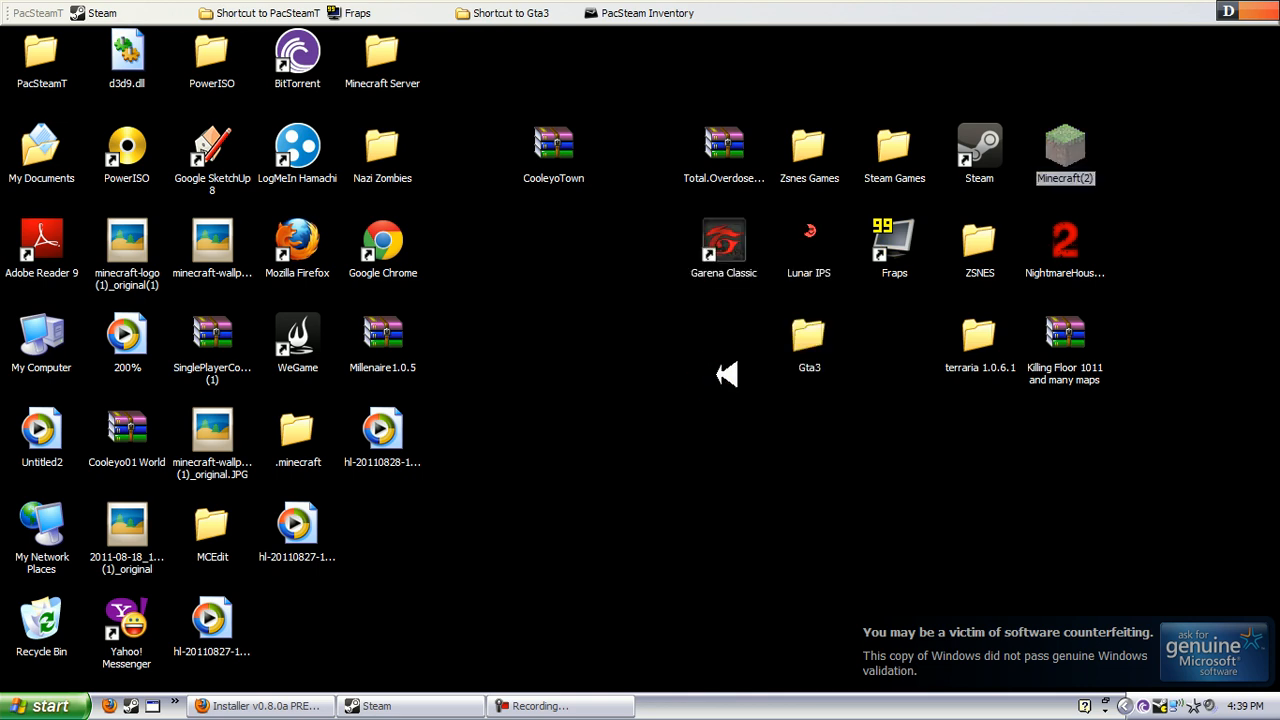
pyautogui.moveTo(596, 448)
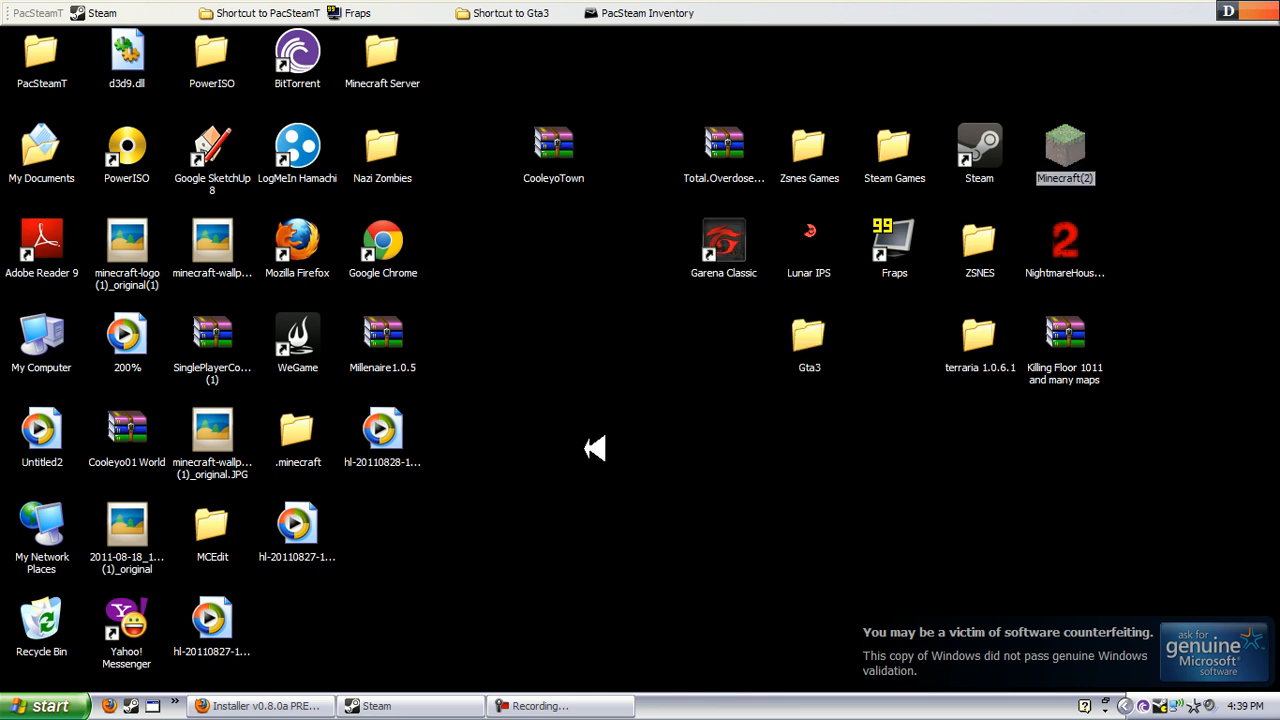
pyautogui.moveTo(610, 560)
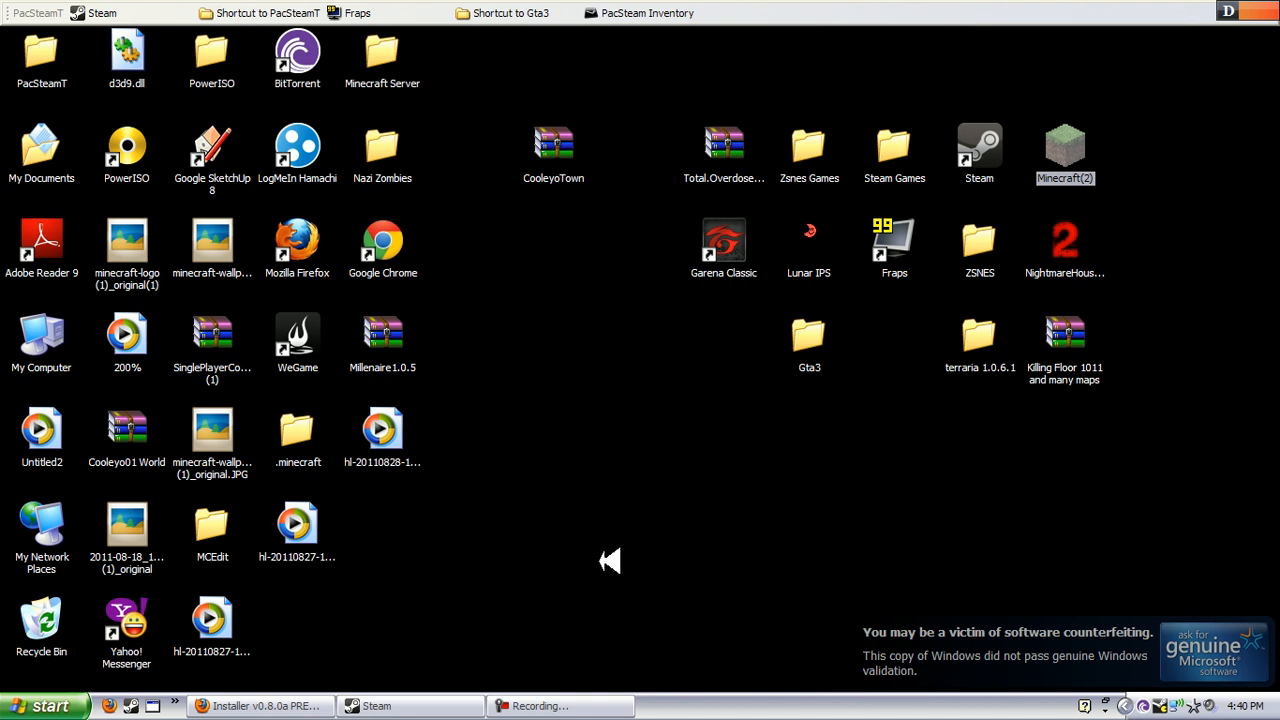
pyautogui.moveTo(536, 650)
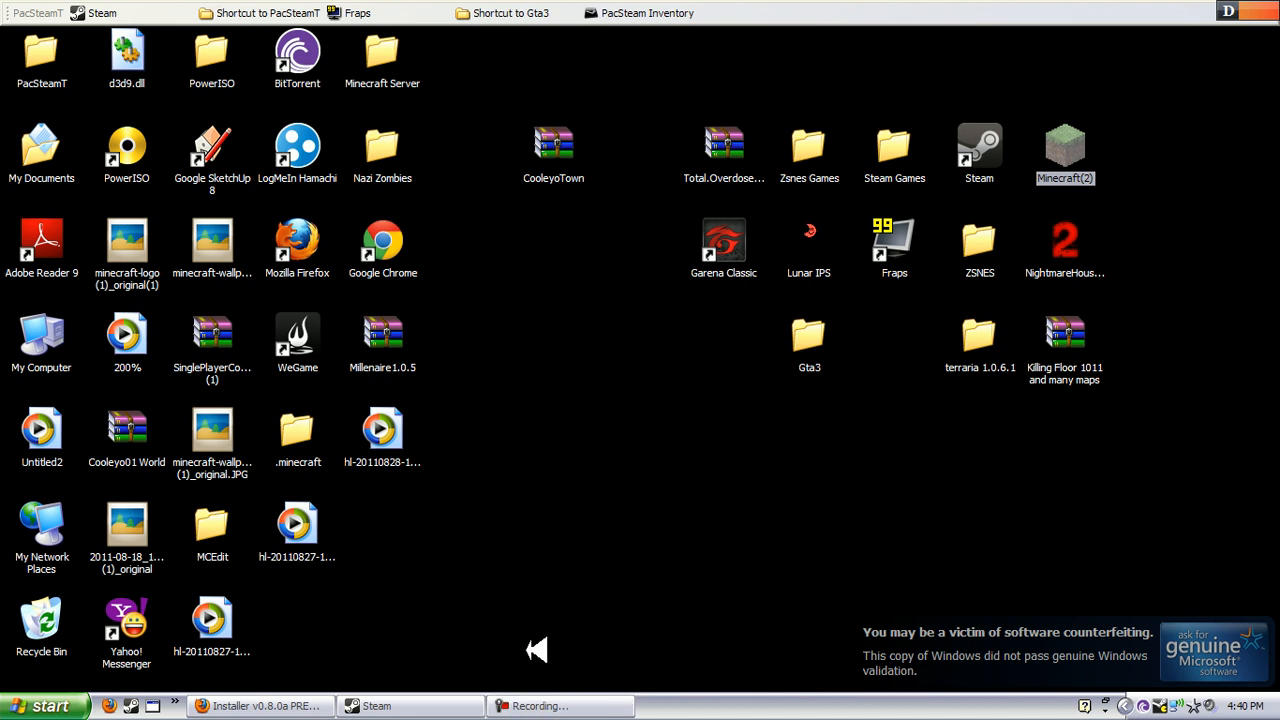
pyautogui.moveTo(528, 580)
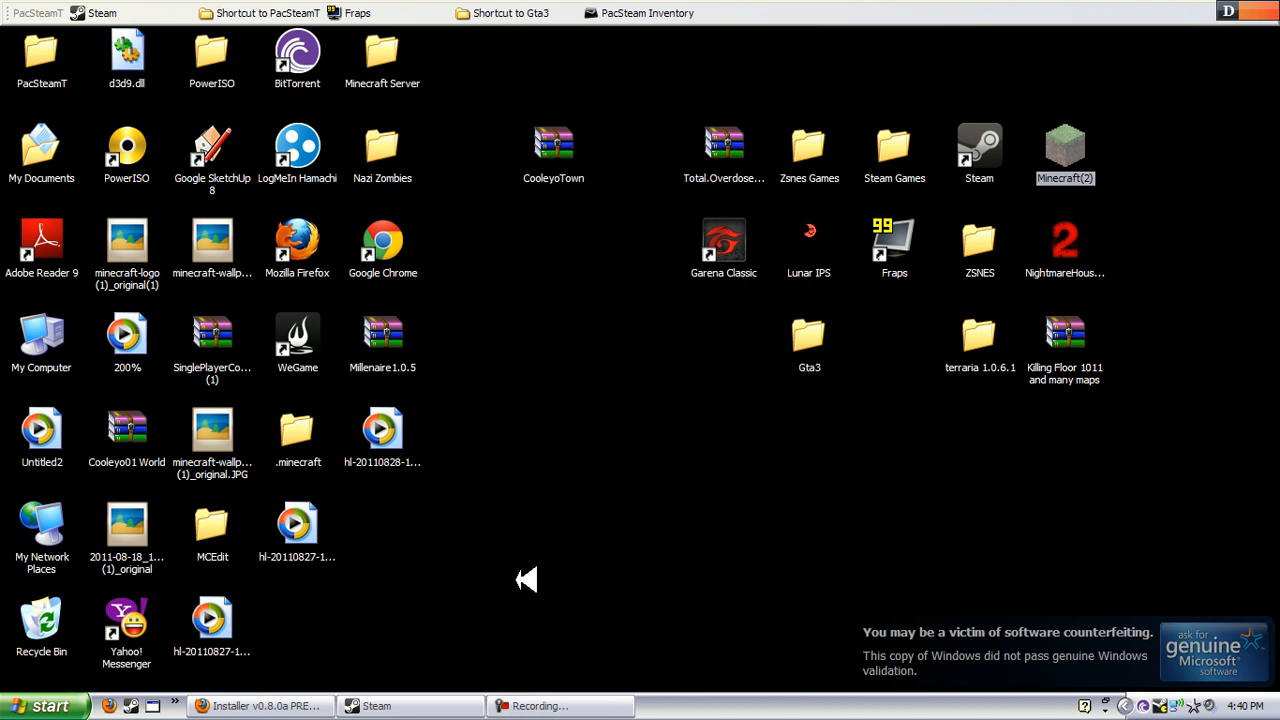
pyautogui.moveTo(584, 398)
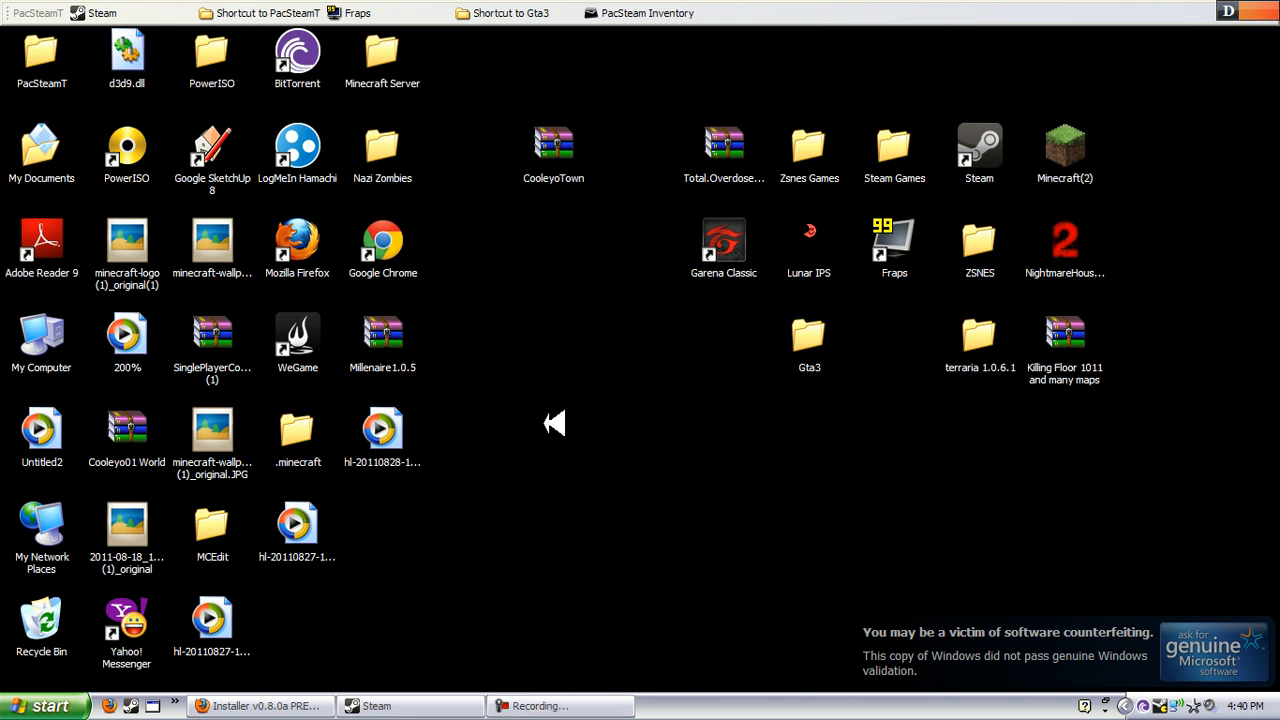
pyautogui.moveTo(664, 550)
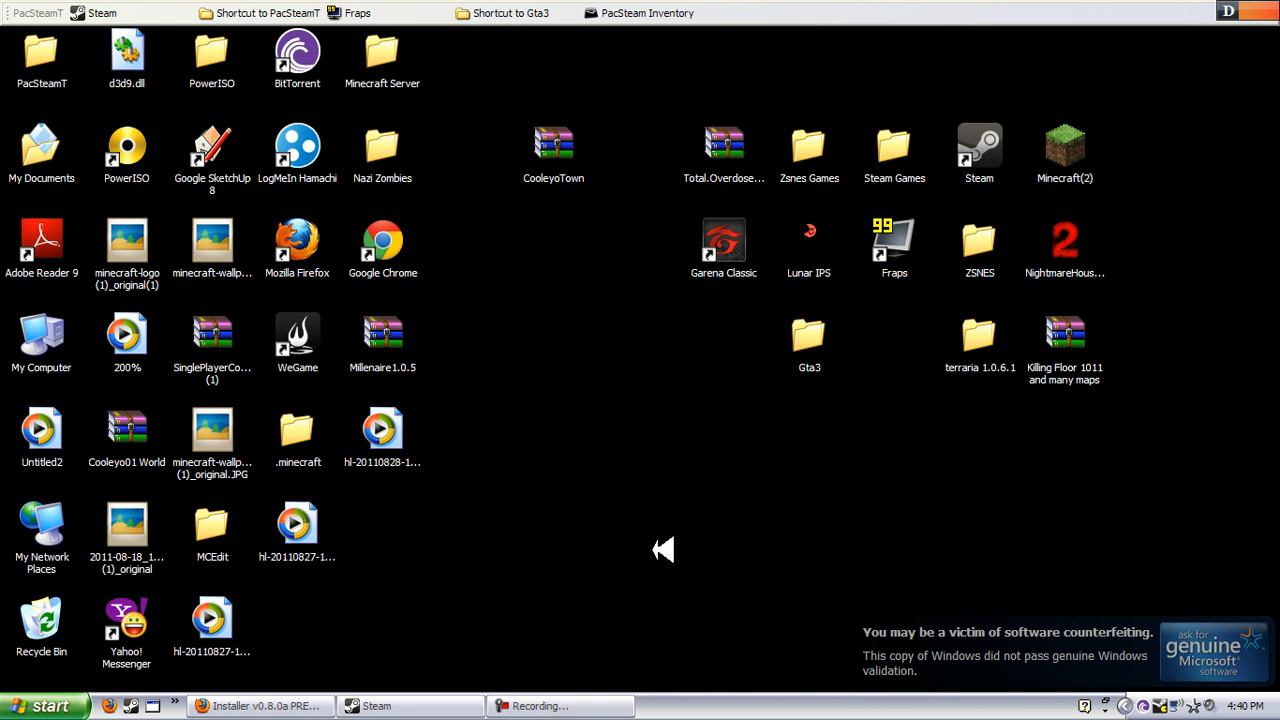
pyautogui.moveTo(628, 548)
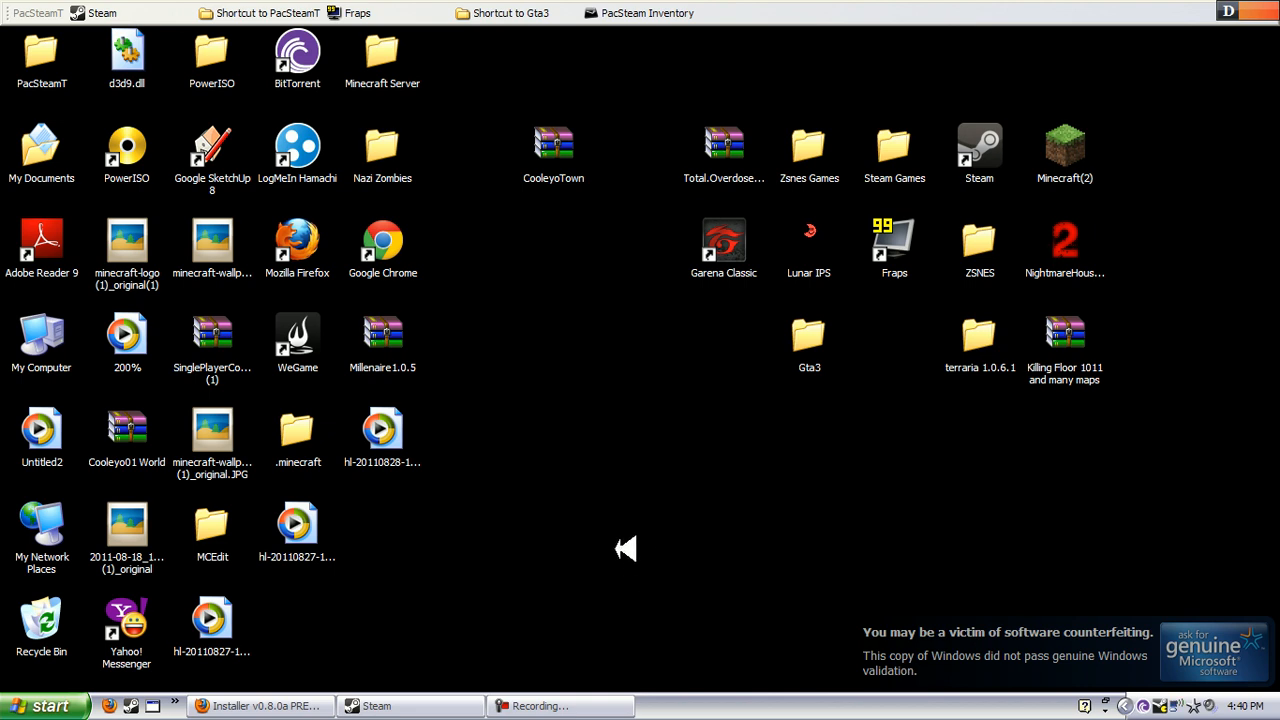
# Bring up the screen recorder's controls and pause recording while the game loads.
pyautogui.click(556, 704)
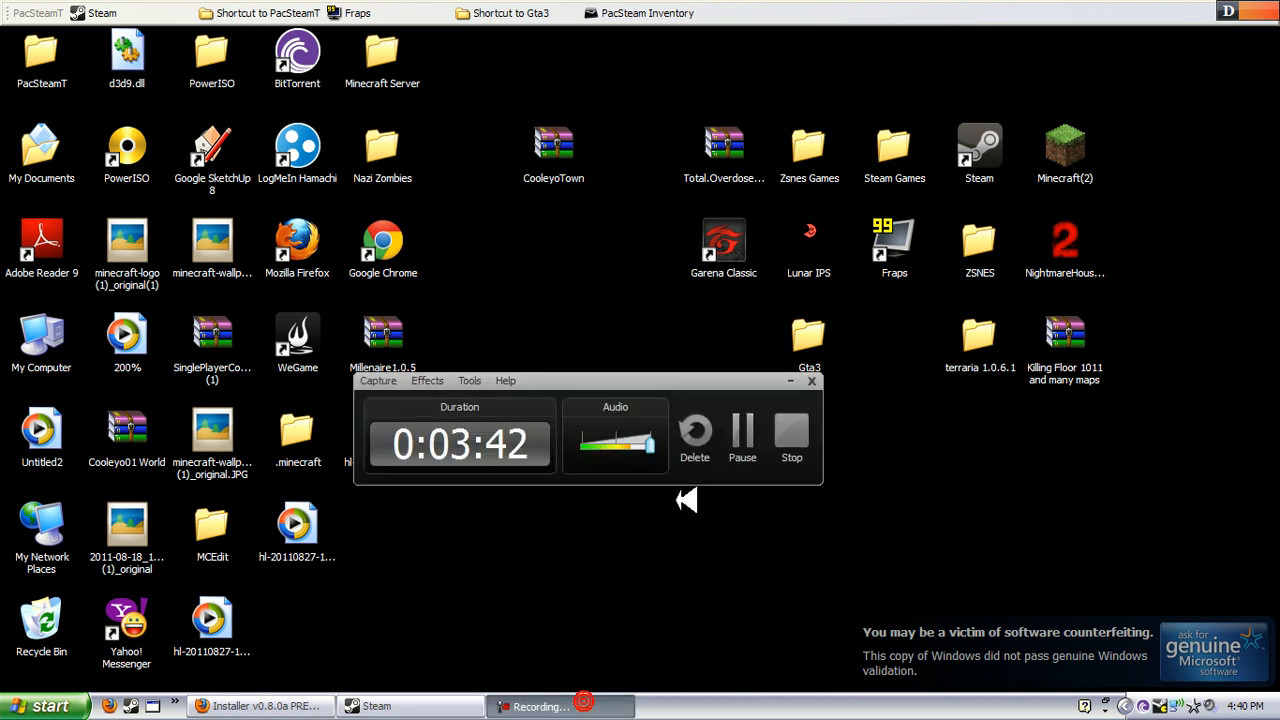
pyautogui.moveTo(742, 430)
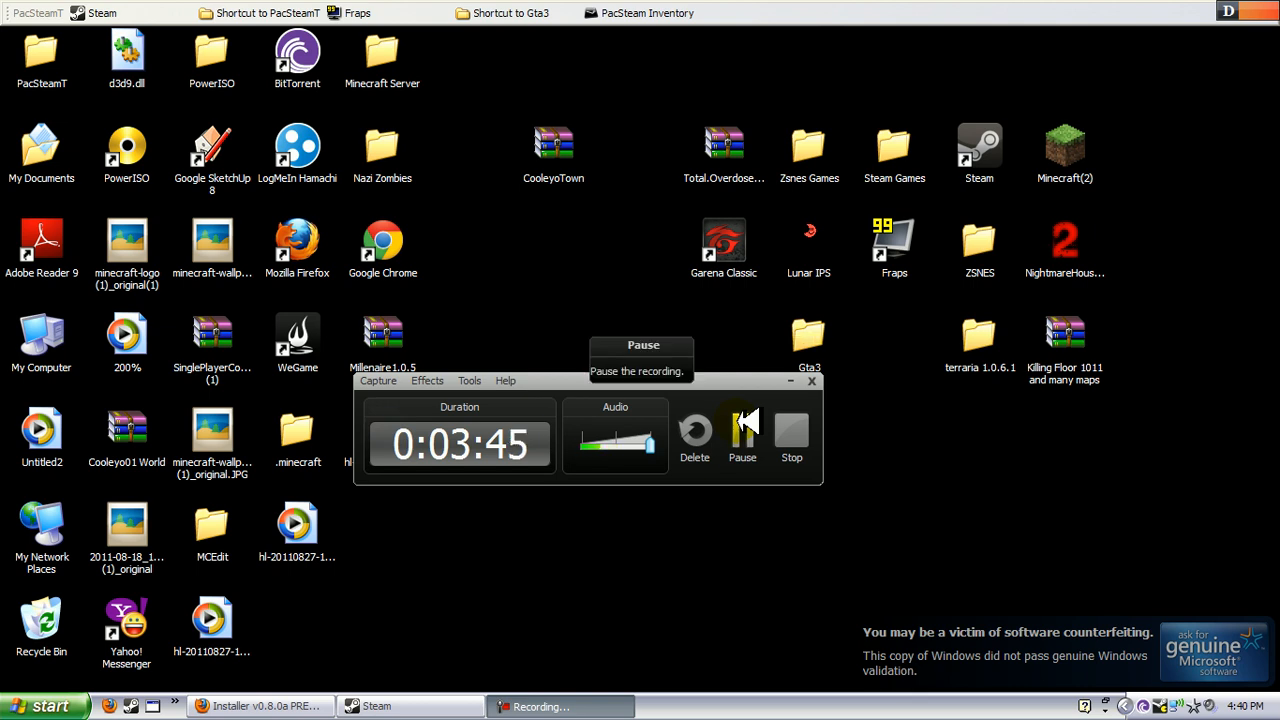
pyautogui.click(742, 430)
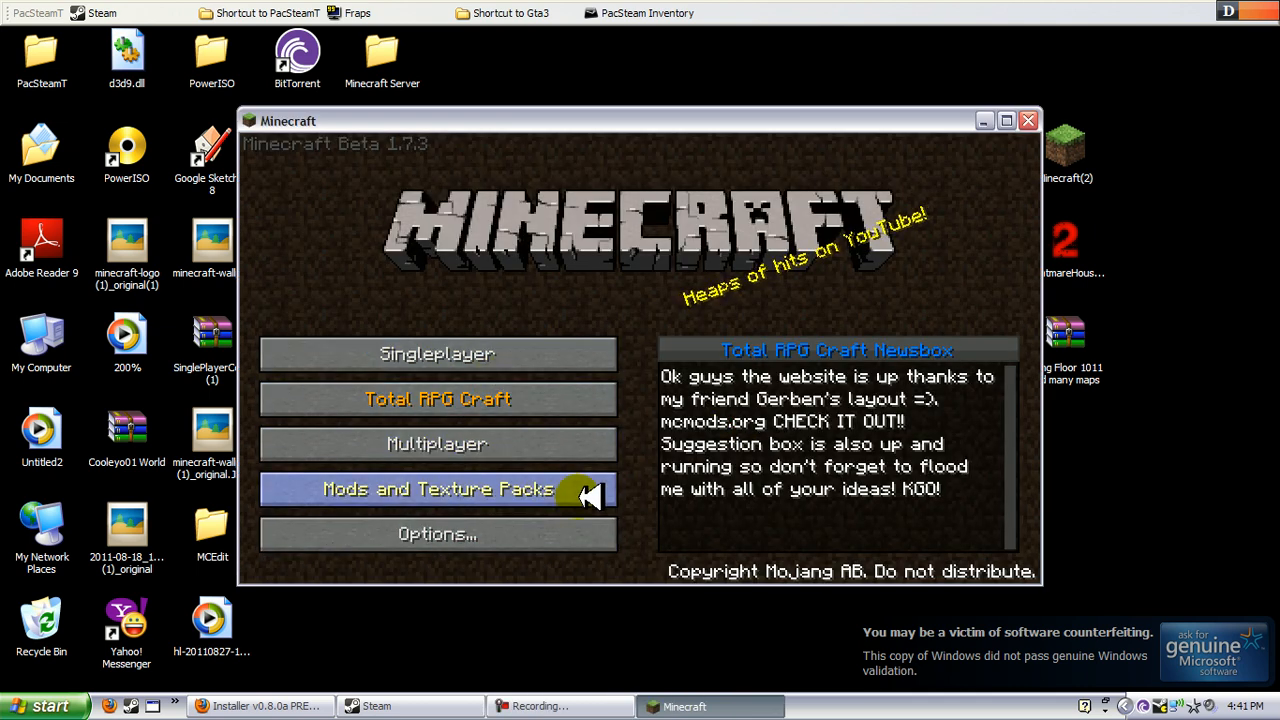
pyautogui.moveTo(1136, 532)
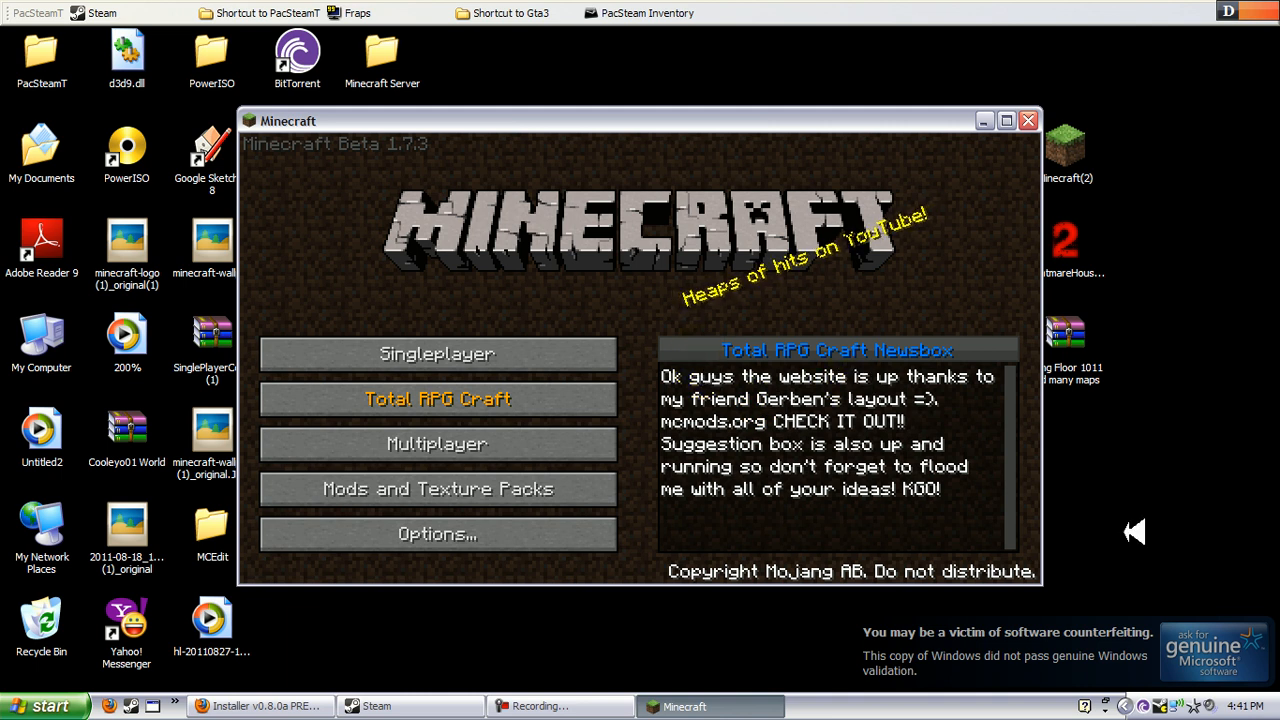
pyautogui.moveTo(860, 424)
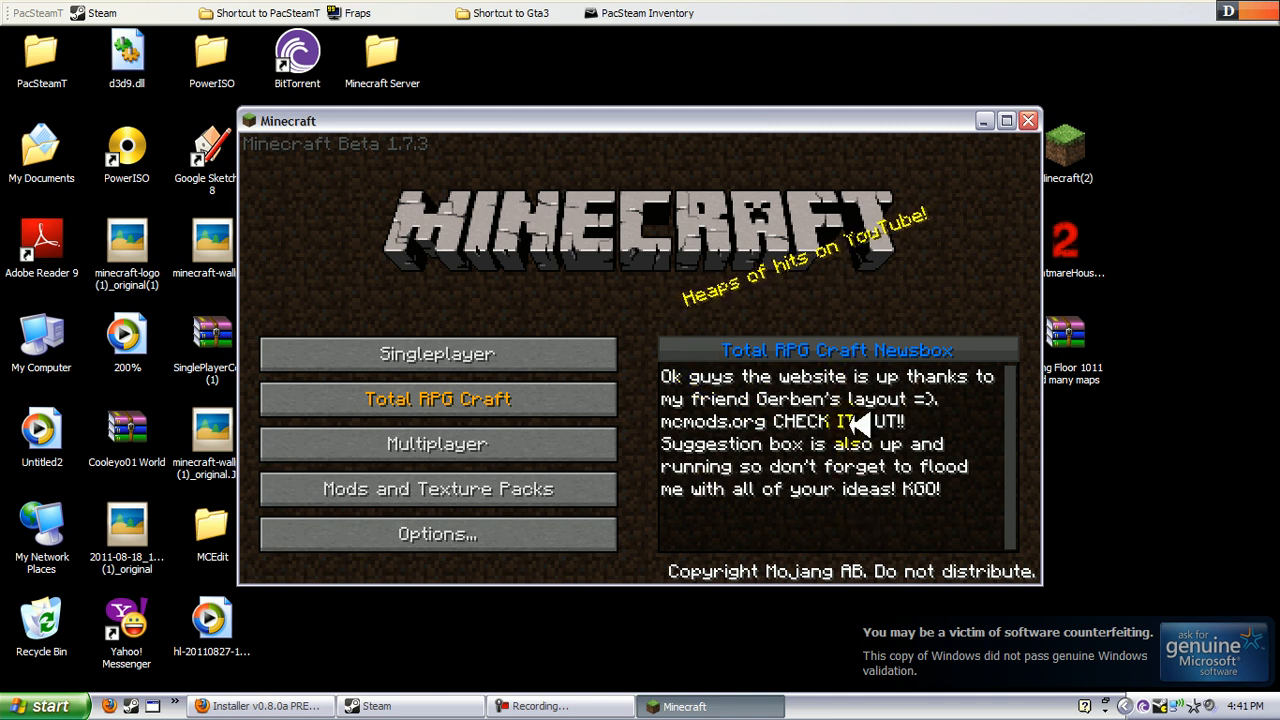
pyautogui.moveTo(820, 358)
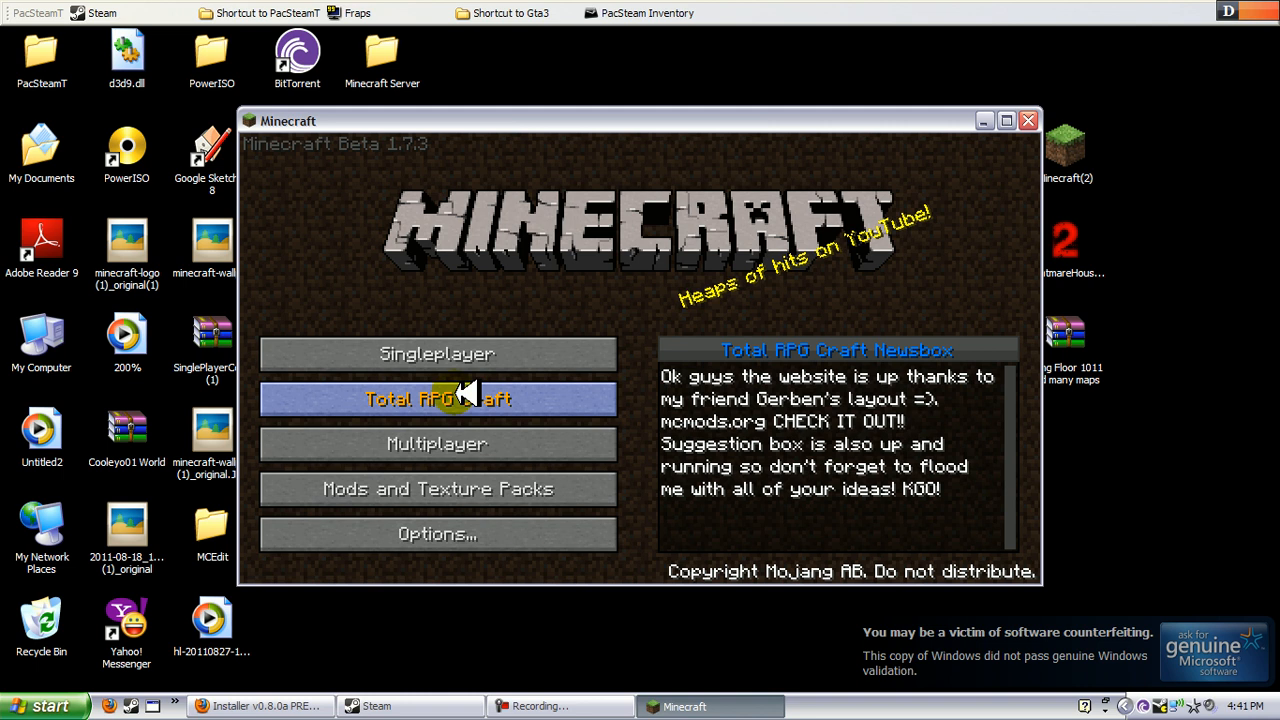
pyautogui.click(436, 352)
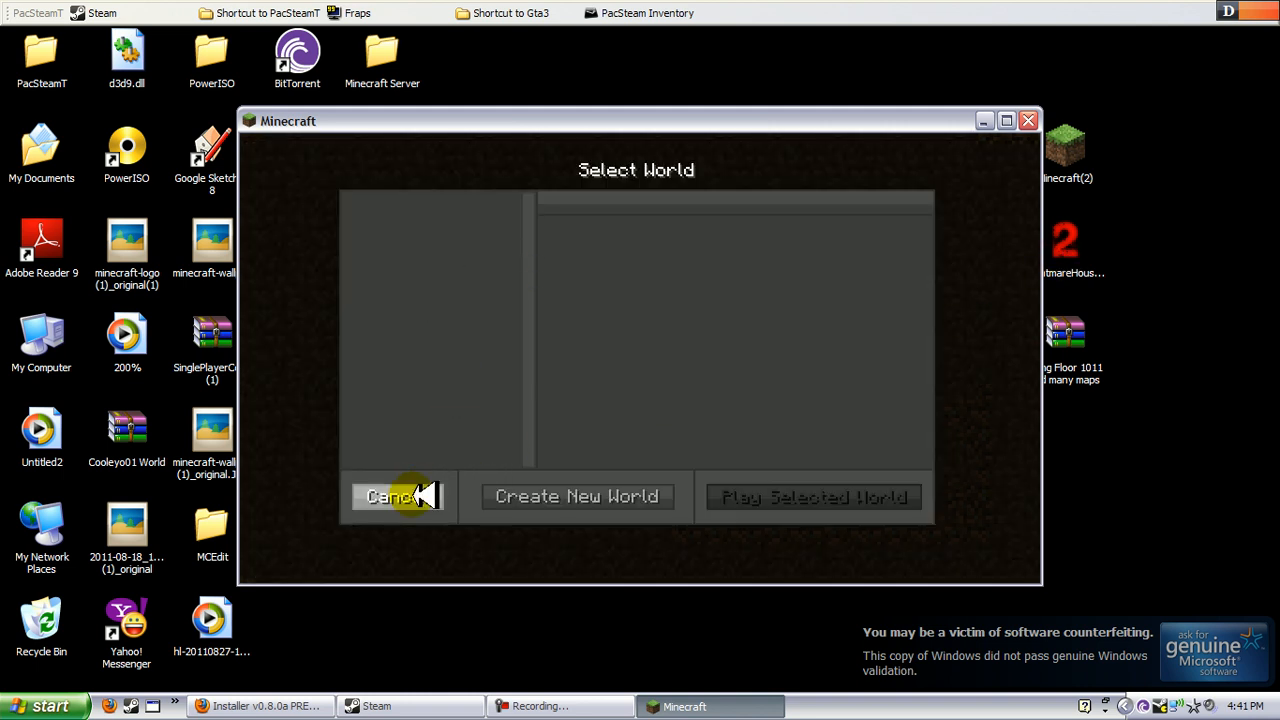
pyautogui.click(390, 496)
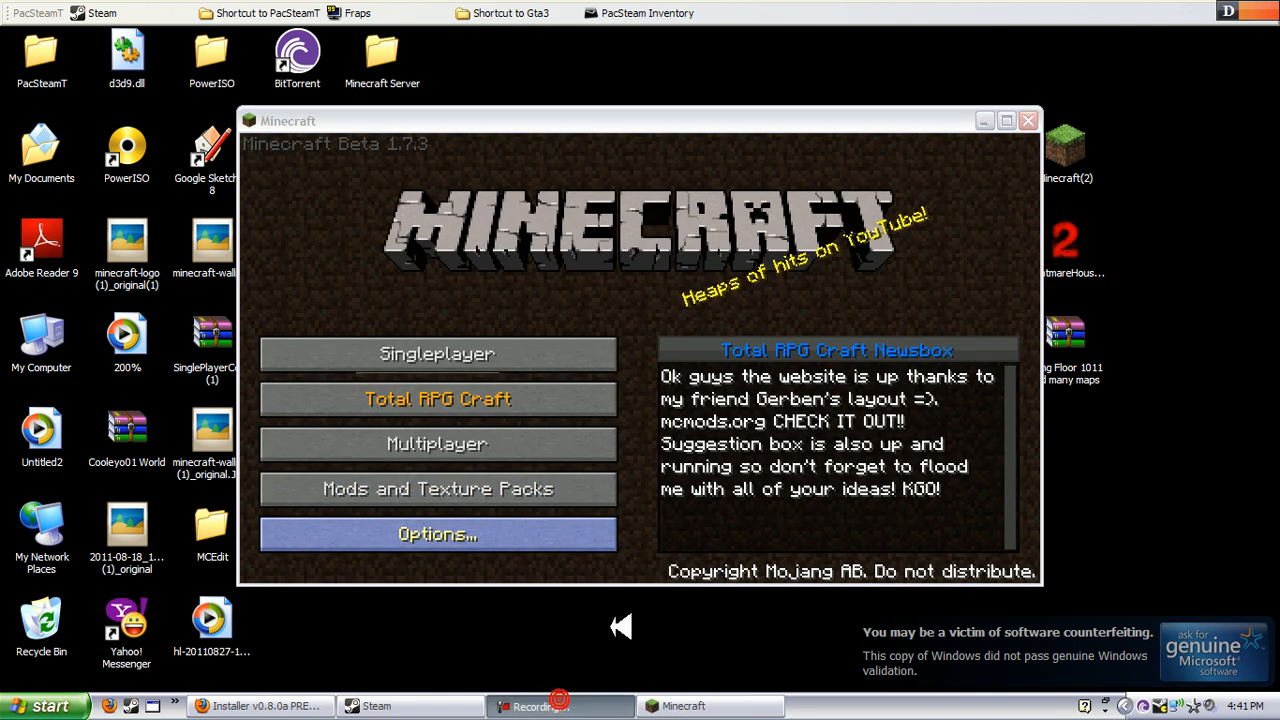
pyautogui.moveTo(480, 308)
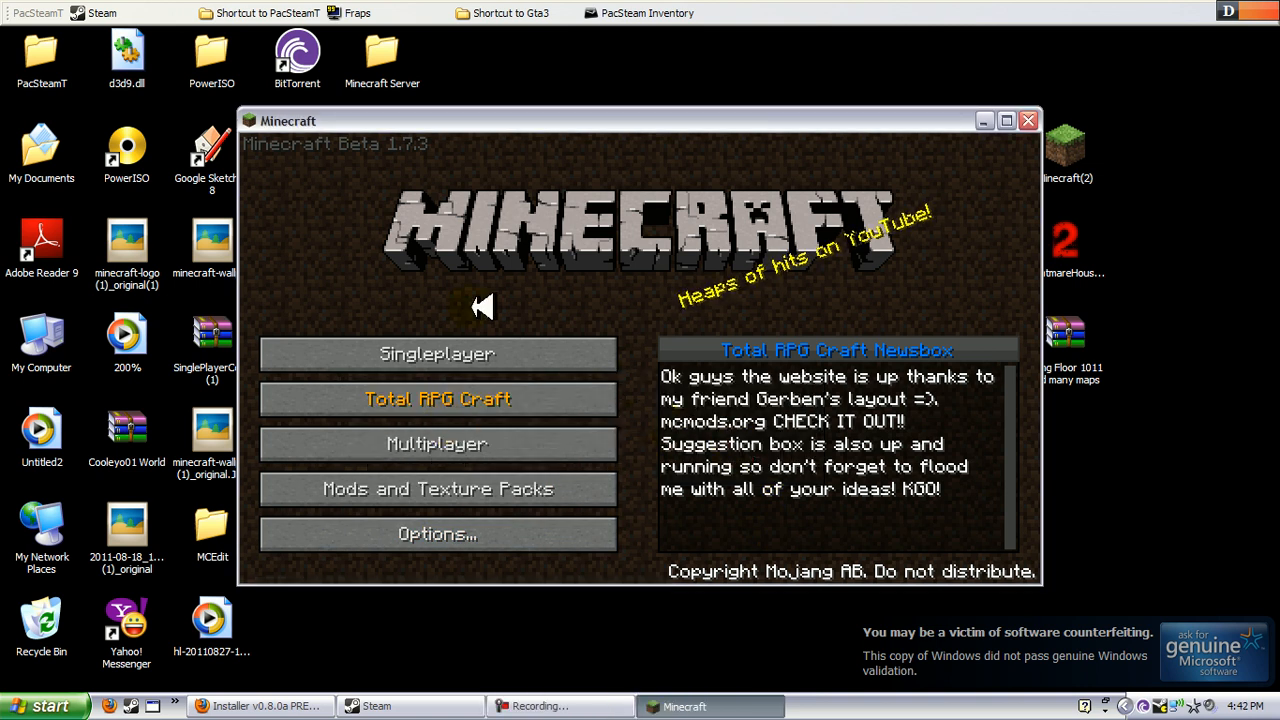
pyautogui.moveTo(520, 424)
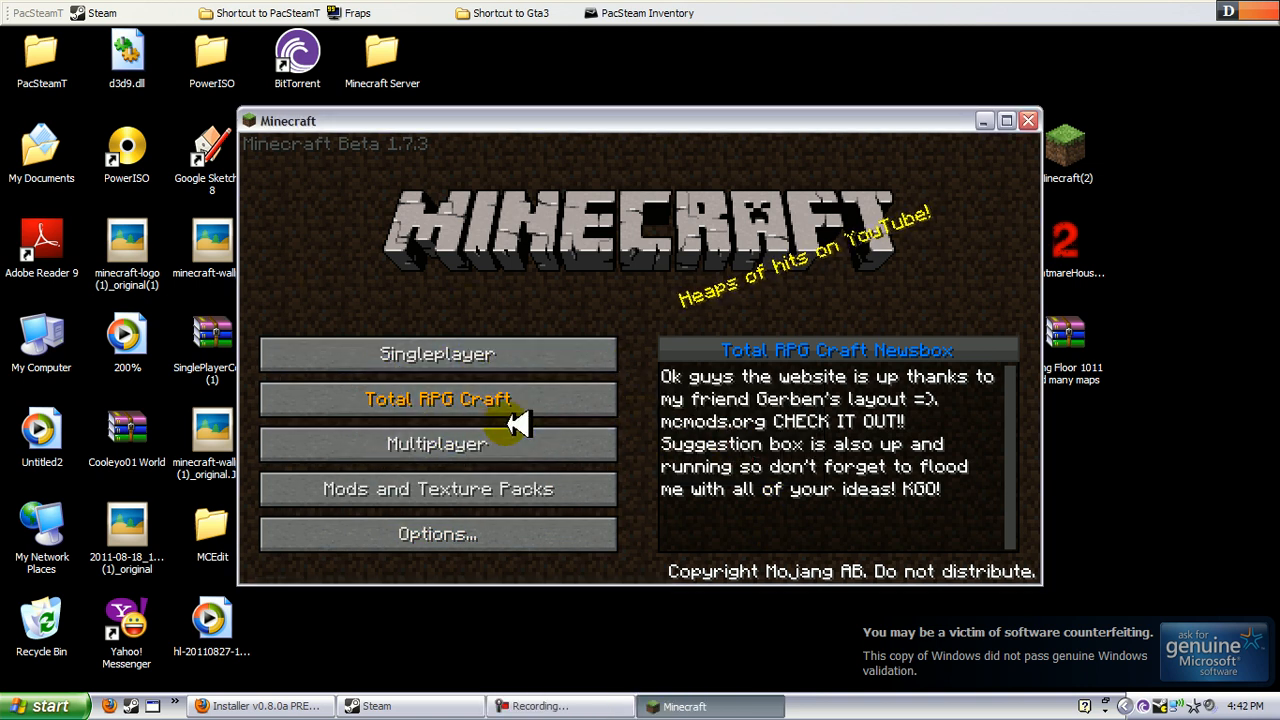
pyautogui.moveTo(560, 320)
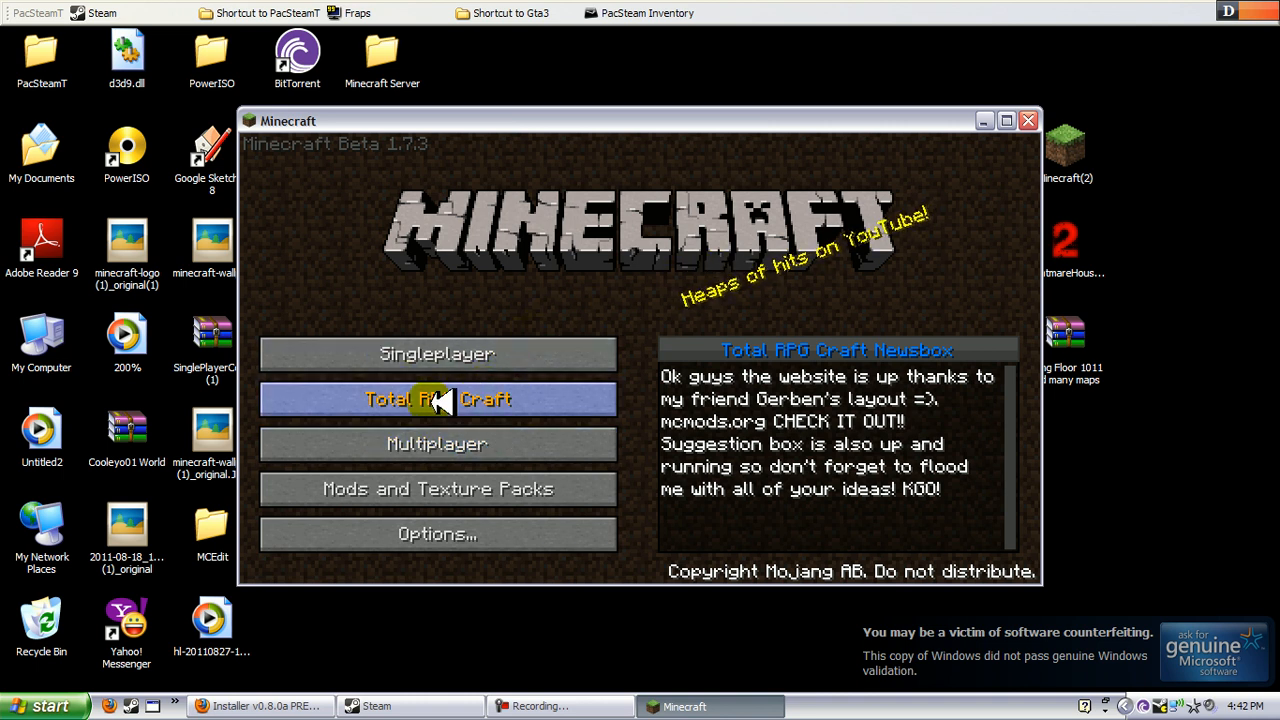
pyautogui.moveTo(616, 700)
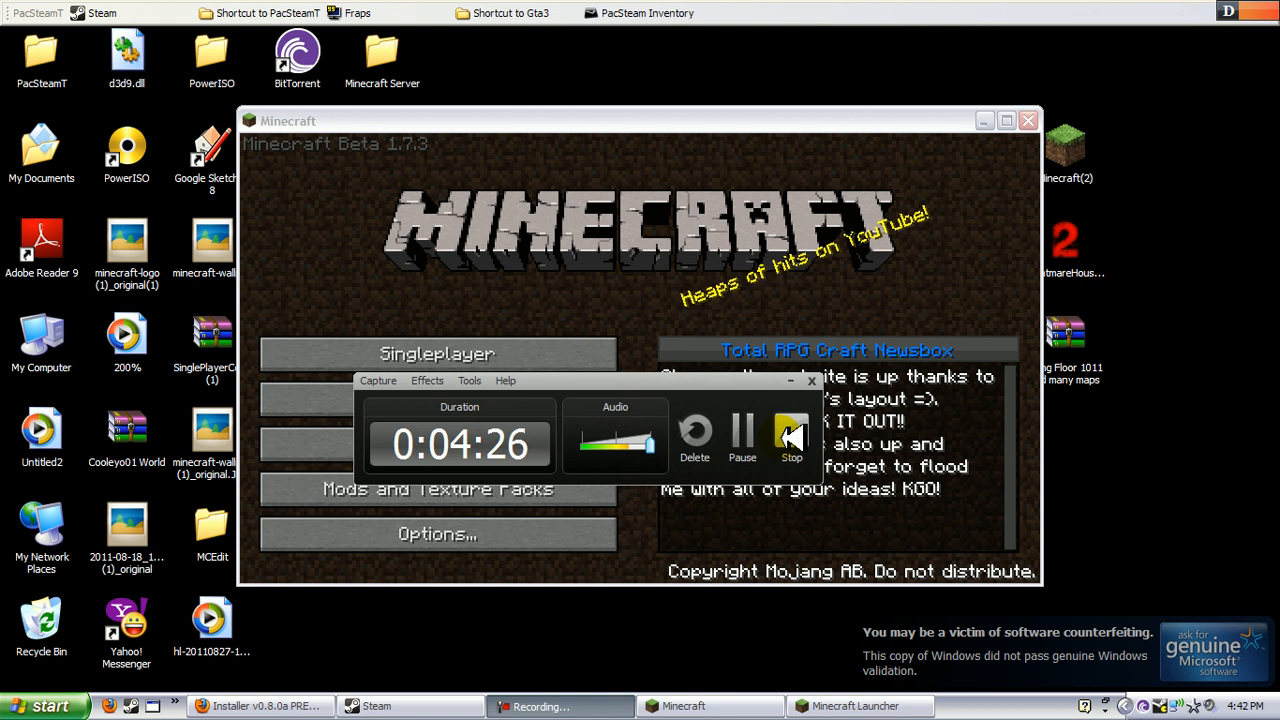
pyautogui.moveTo(792, 436)
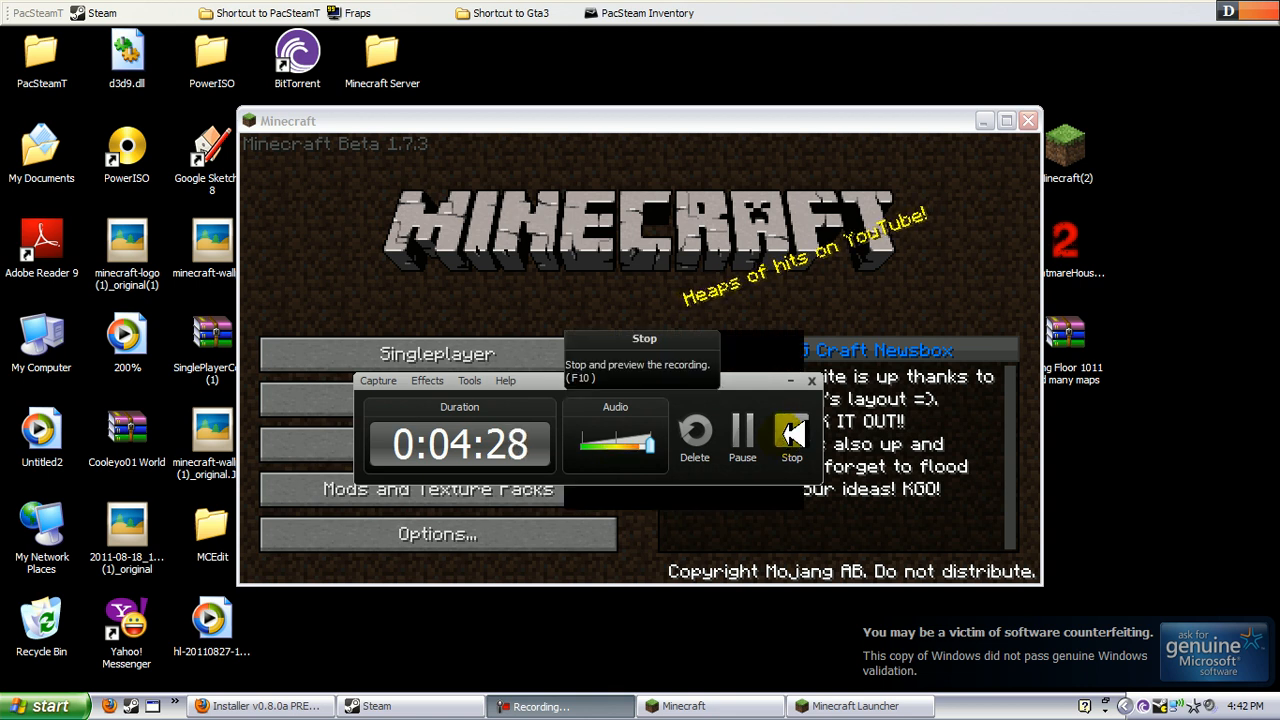